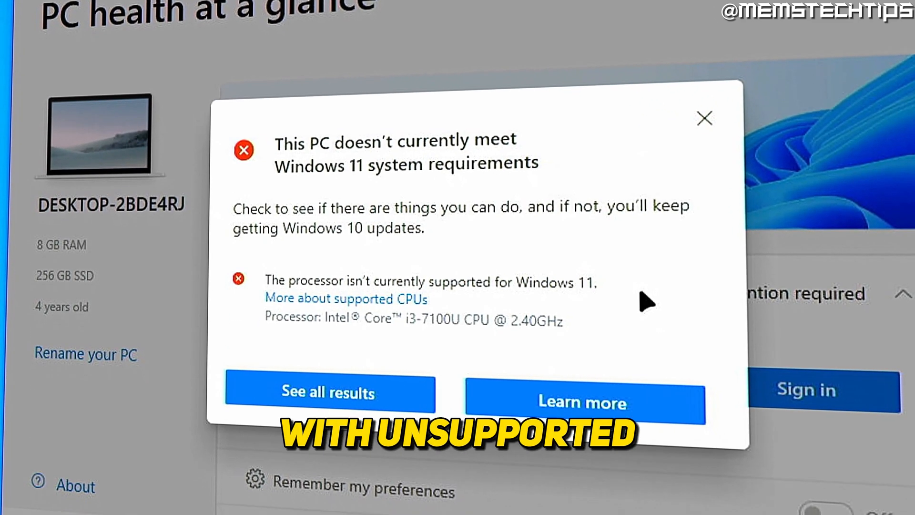
- Run the Windows 11 compatibility check and dismiss the 'unsupported processor' result
left_click(705, 118)
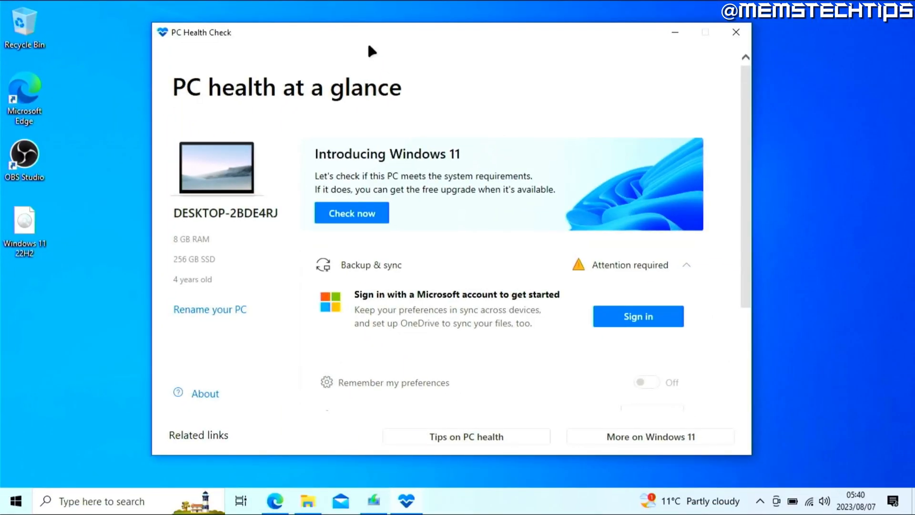
mouse_move(415, 121)
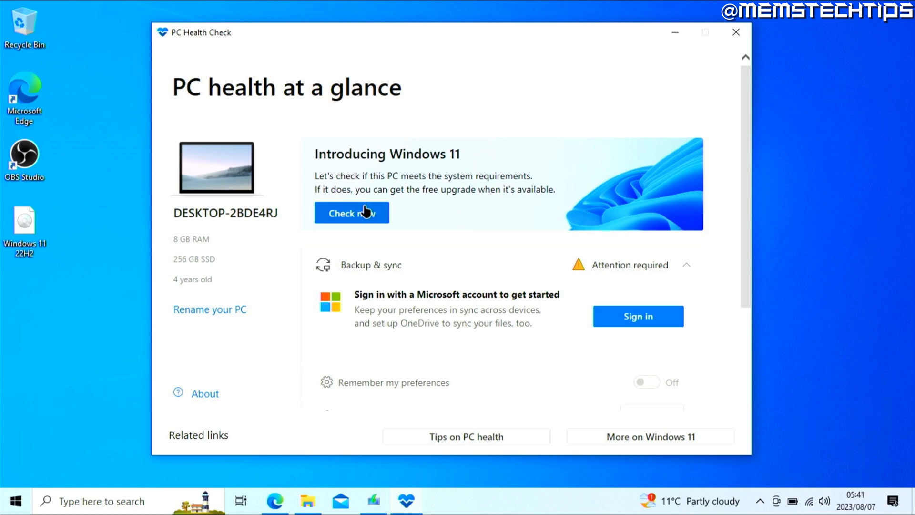
mouse_move(394, 134)
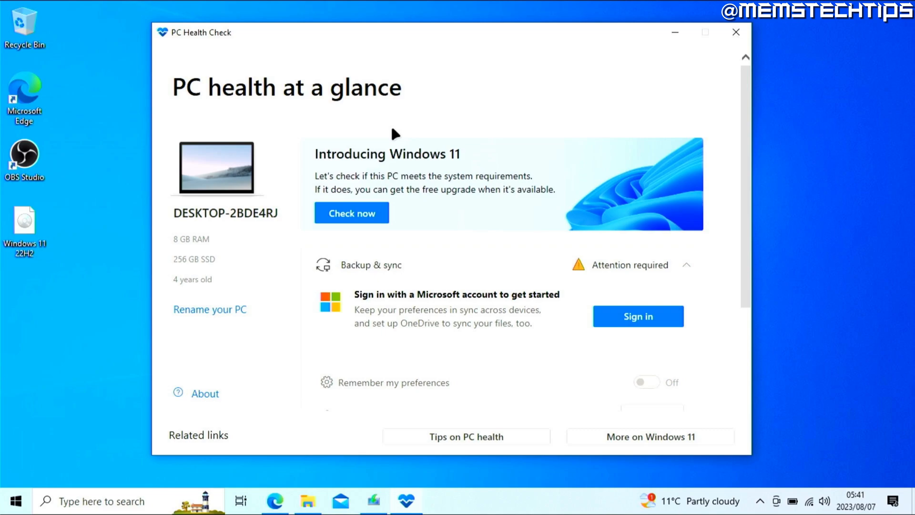
mouse_move(351, 212)
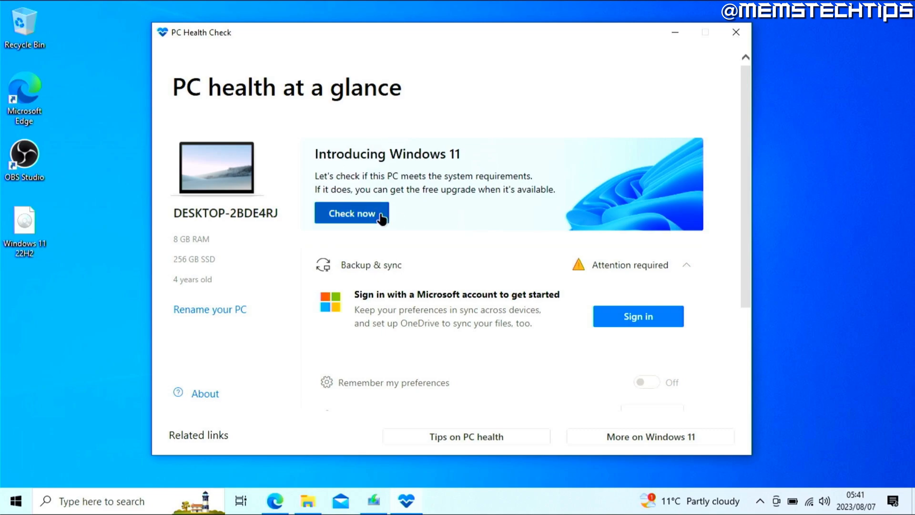
left_click(350, 212)
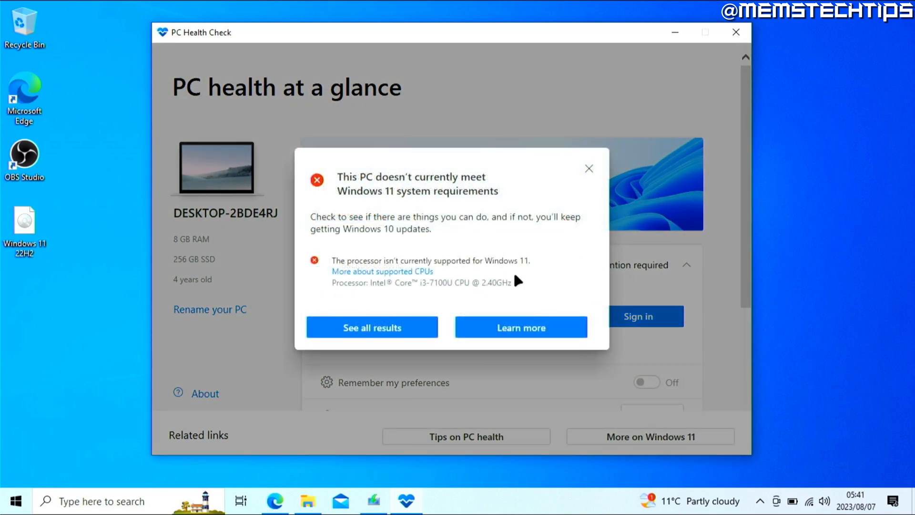
mouse_move(575, 208)
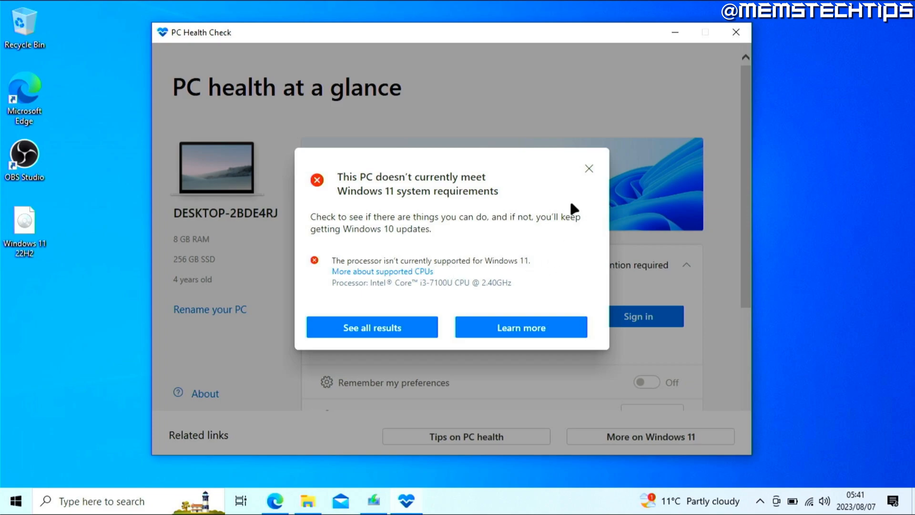
mouse_move(589, 169)
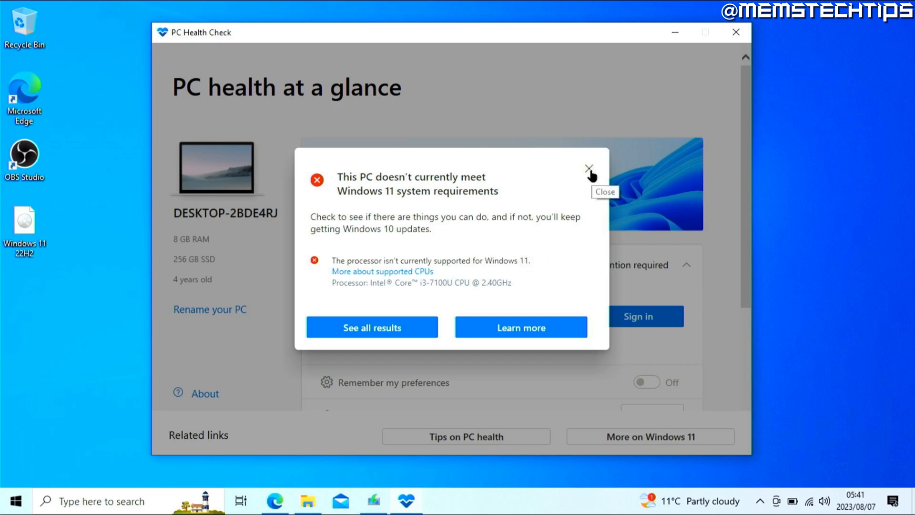
left_click(588, 169)
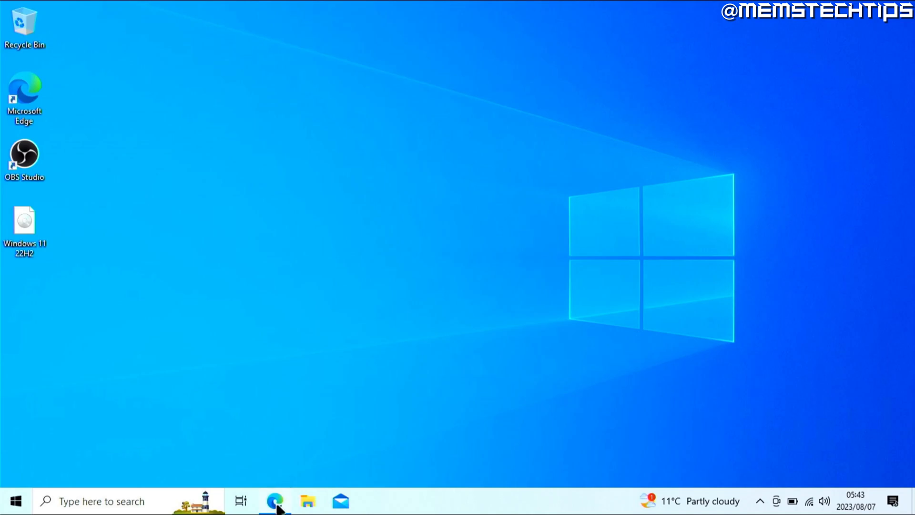
- Download rufus-4.2.exe for Windows x64 from the rufus.ie Download section in Edge
left_click(274, 501)
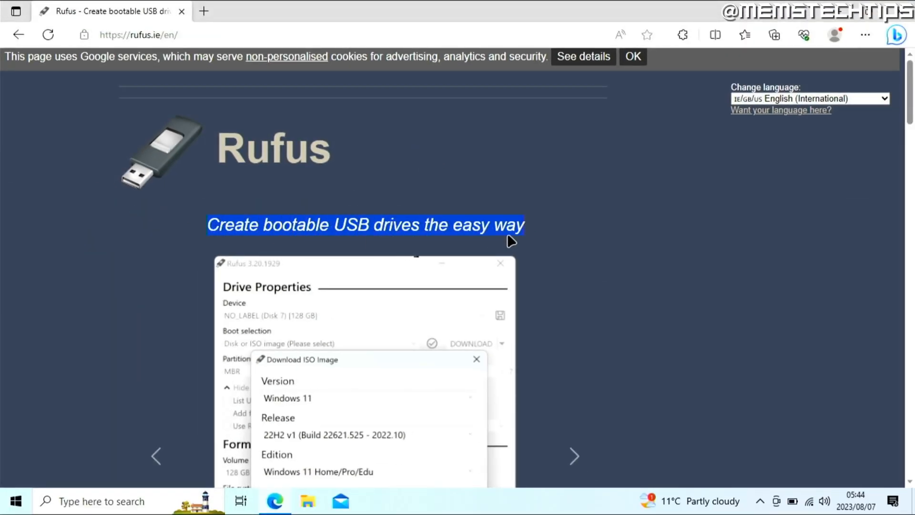
mouse_move(528, 236)
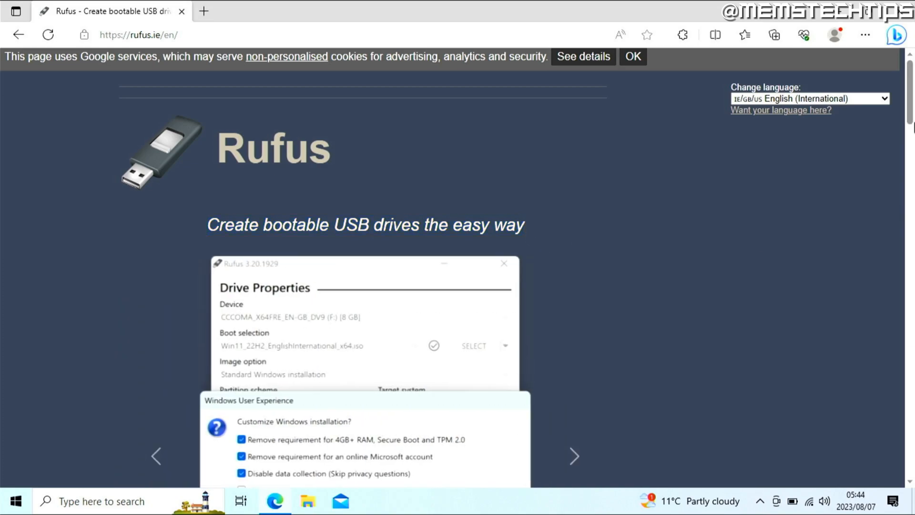
scroll("down", 3)
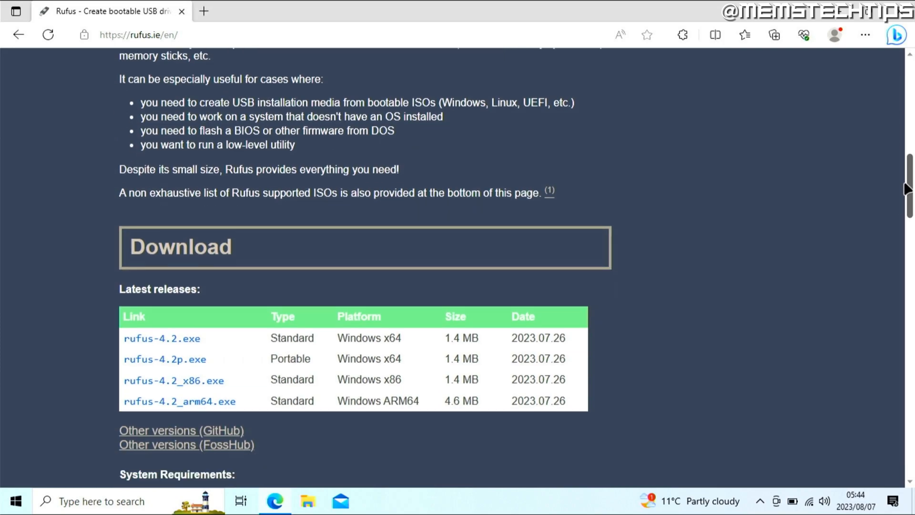
scroll("down", 3)
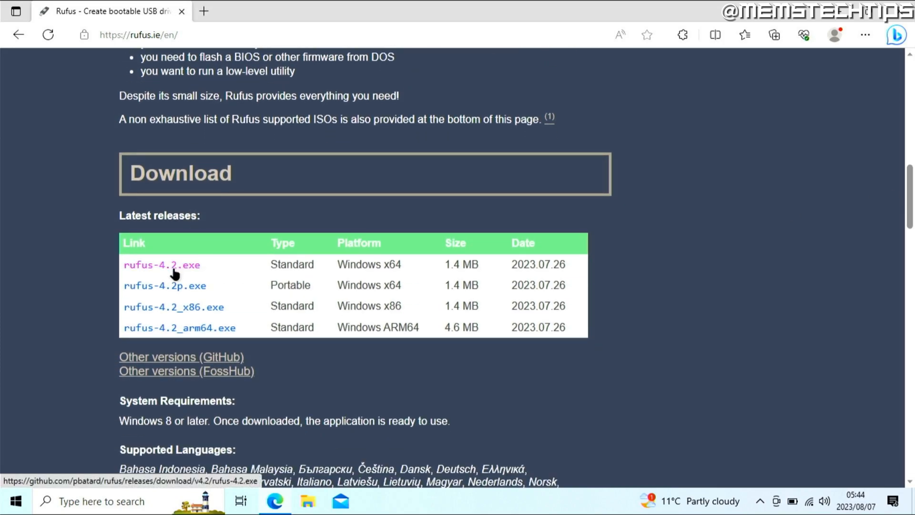
mouse_move(338, 285)
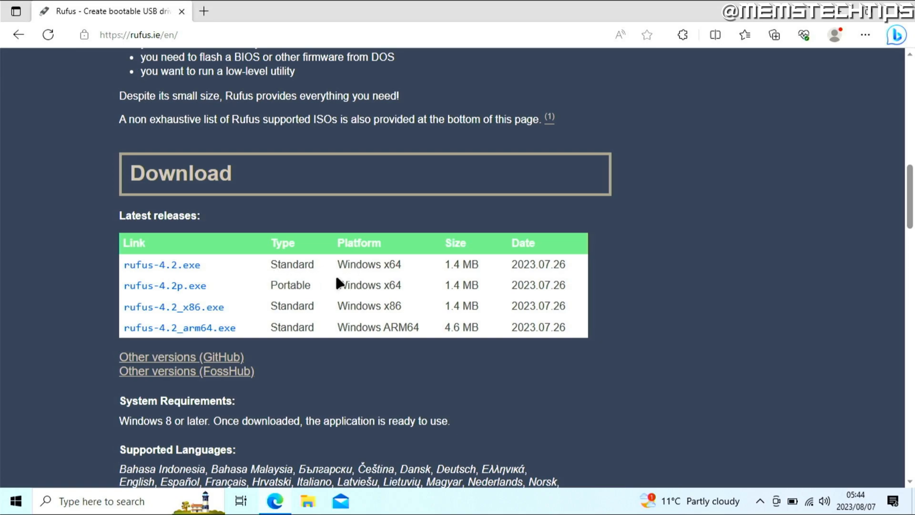
mouse_move(162, 264)
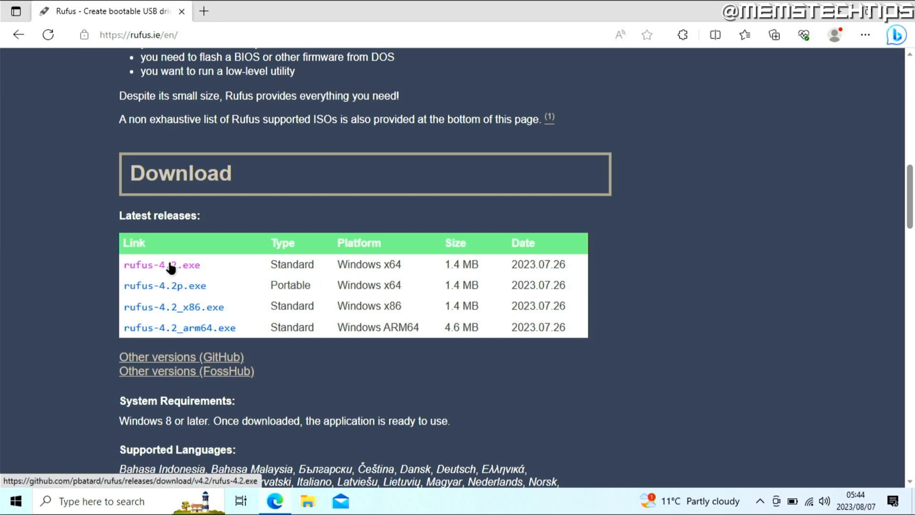
mouse_move(284, 319)
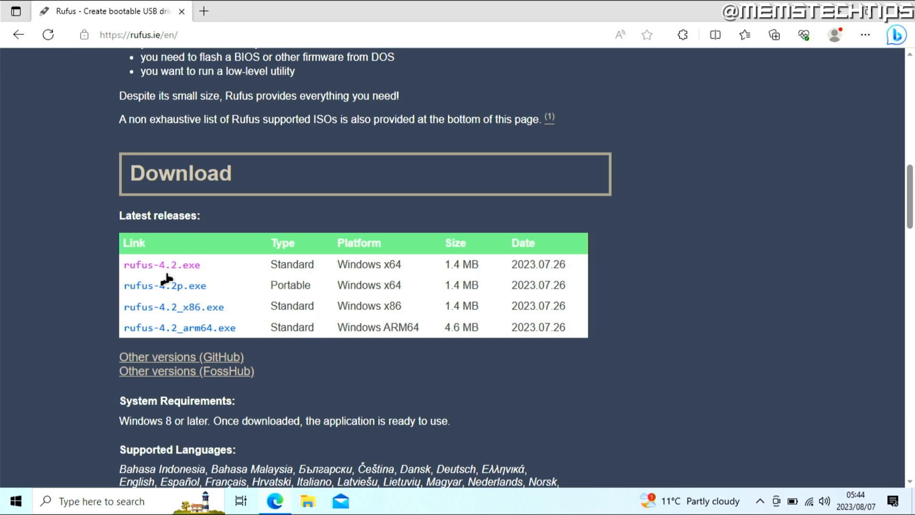
mouse_move(162, 264)
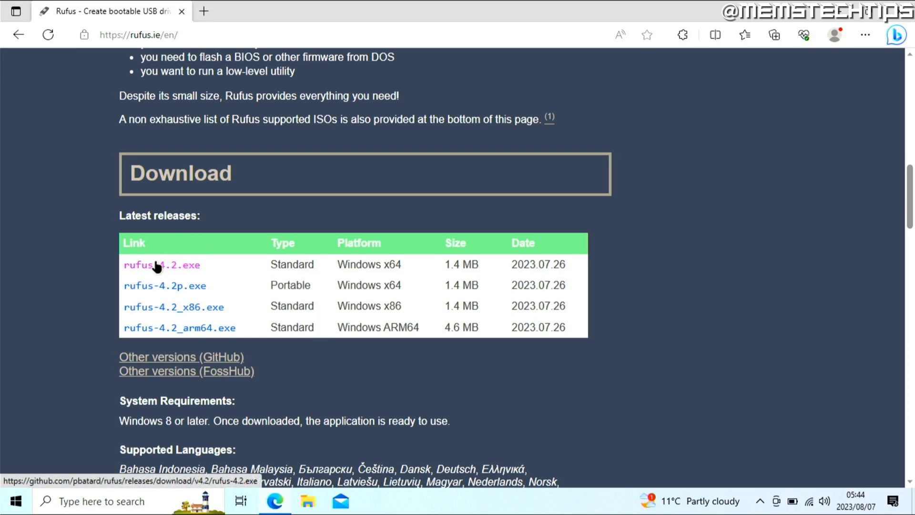
left_click(162, 264)
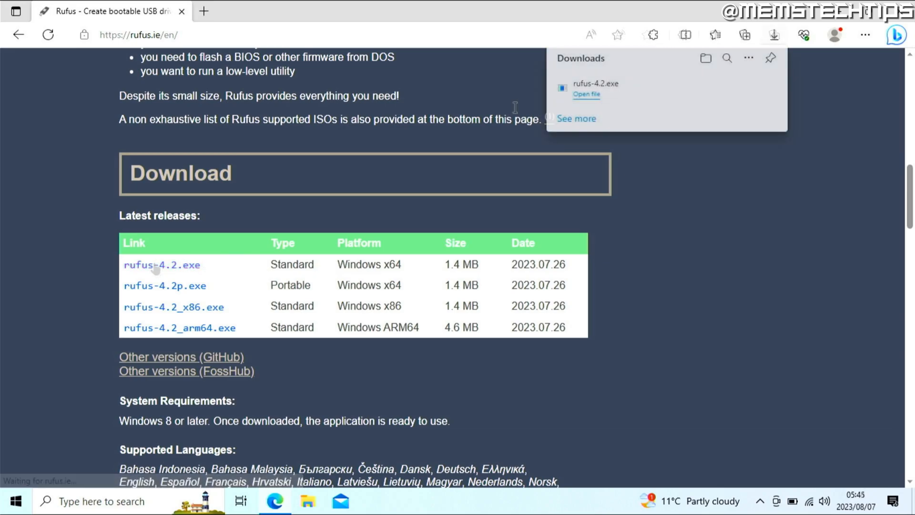
mouse_move(586, 95)
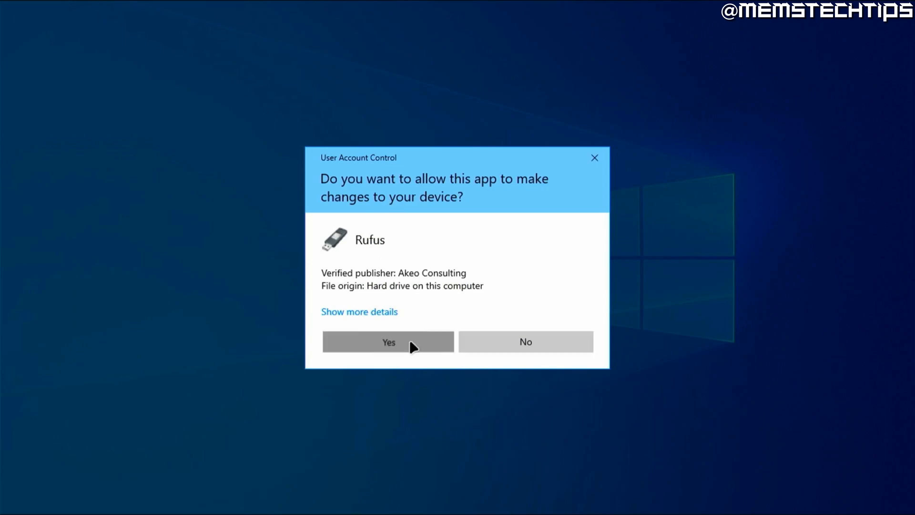
- Allow Rufus through User Account Control and answer its online update-check prompt
left_click(388, 341)
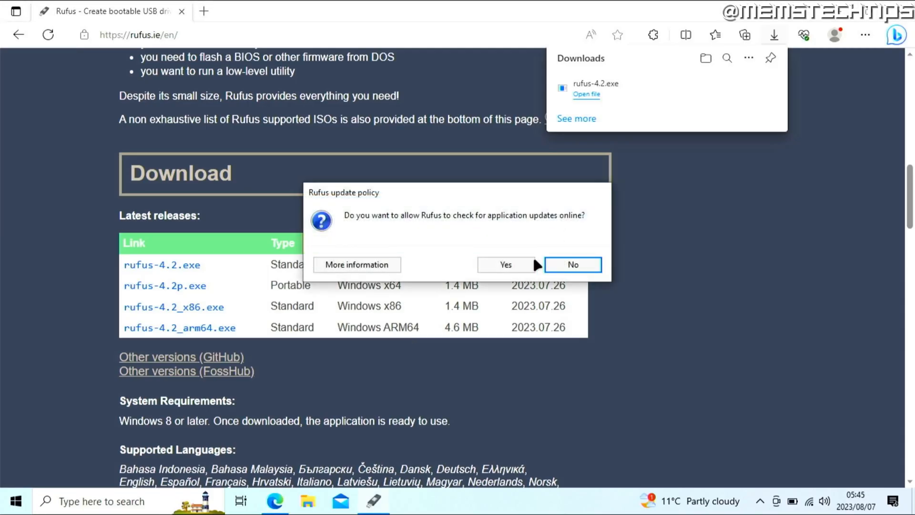
left_click(571, 264)
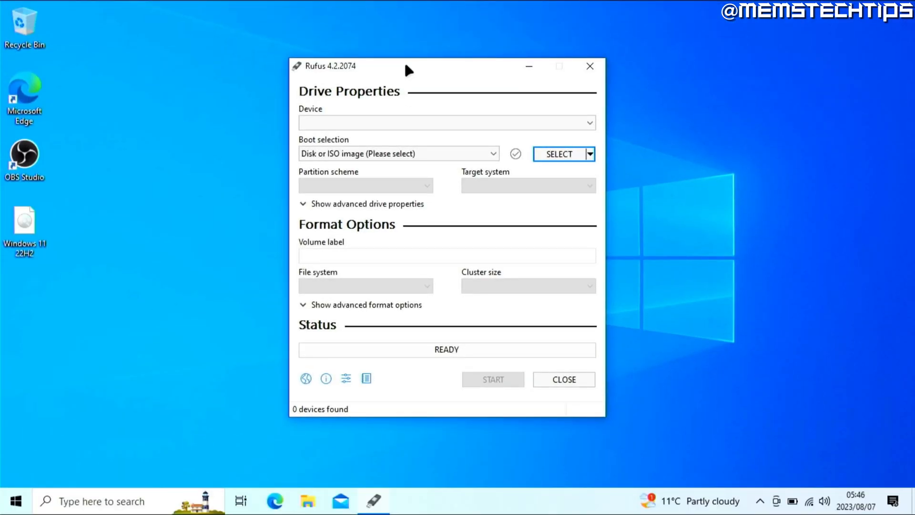
mouse_move(352, 110)
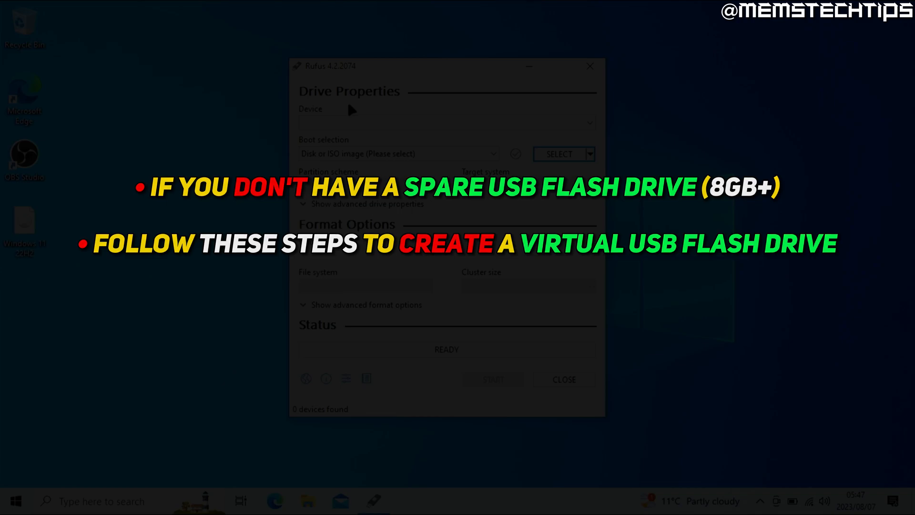
- Search the taskbar for 'disk management' to find Create and format hard disk partitions
type("disk management")
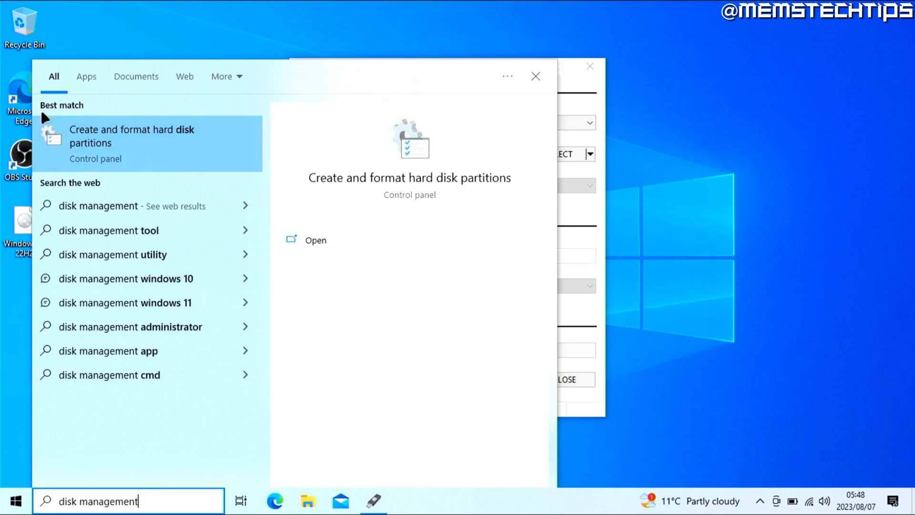
mouse_move(178, 146)
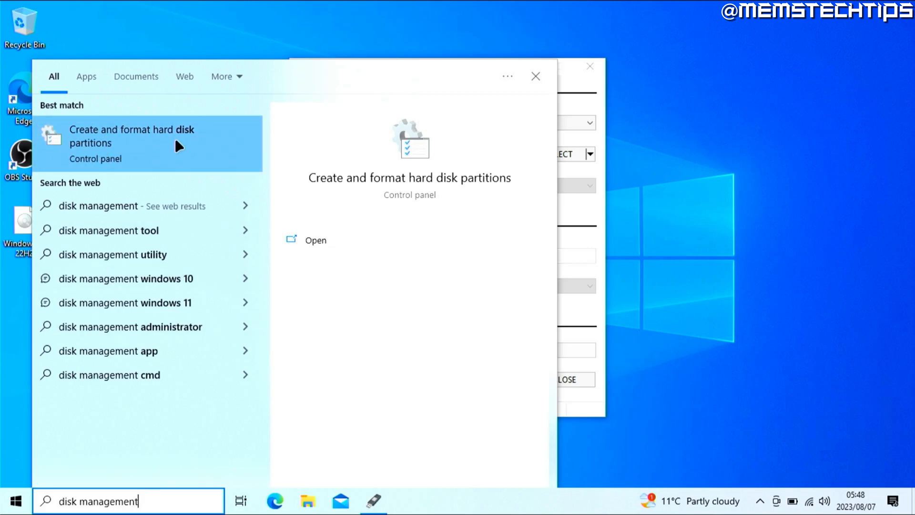
mouse_move(148, 153)
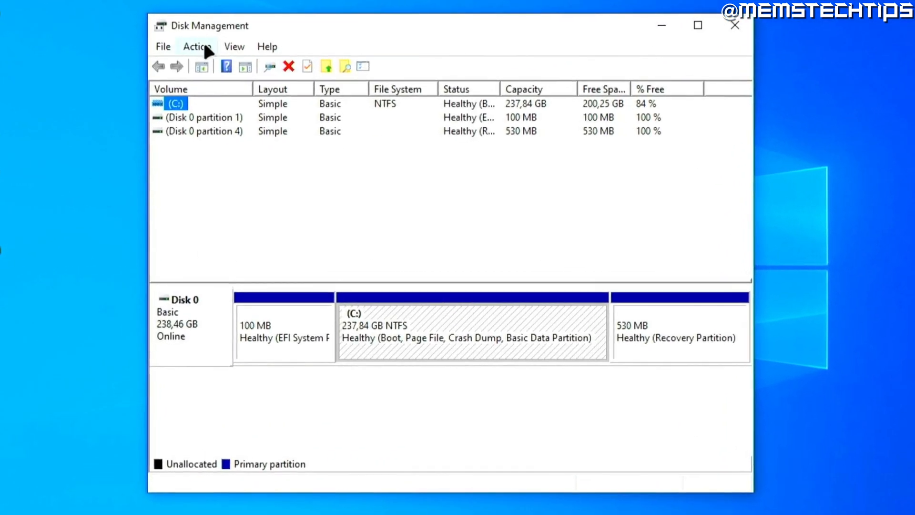
- Start Action > Create VHD to bring up the Create and Attach Virtual Hard Disk dialog
left_click(195, 45)
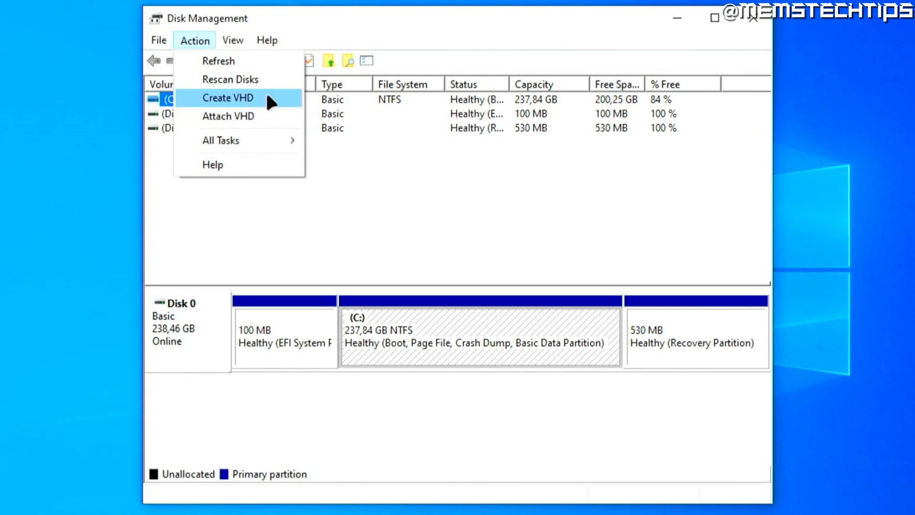
left_click(228, 97)
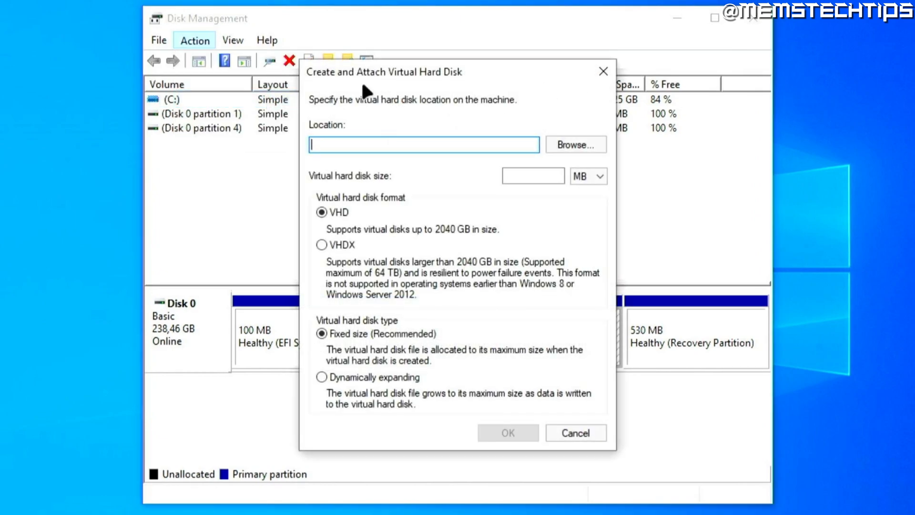
mouse_move(451, 84)
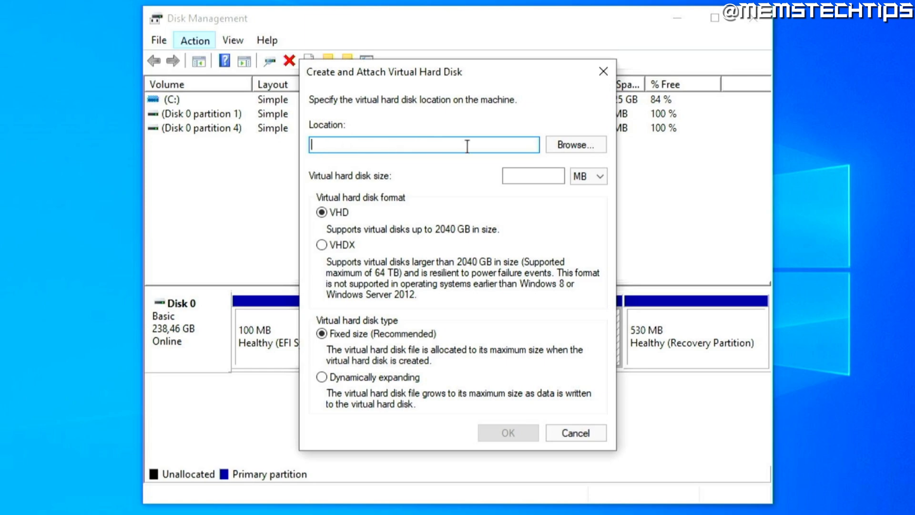
- Browse to Local Disk (C:) and create a new folder named VHD for the disk location
left_click(574, 144)
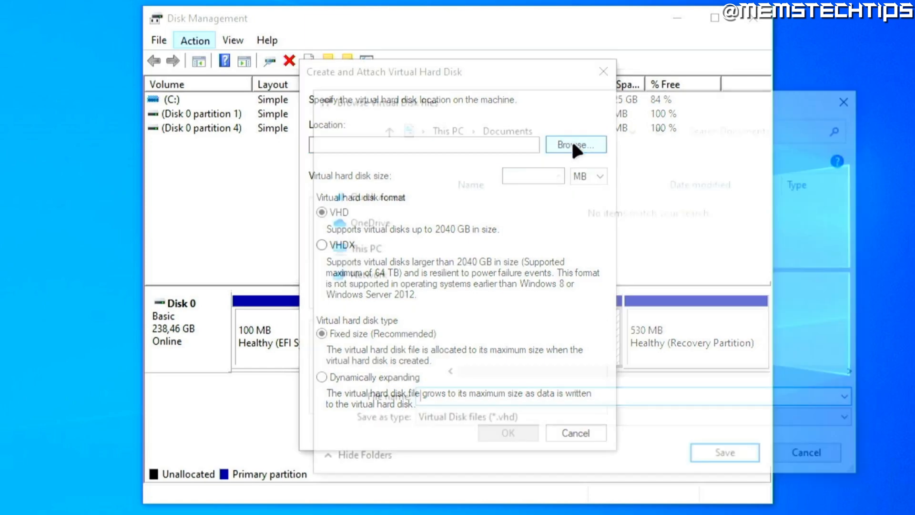
left_click(575, 144)
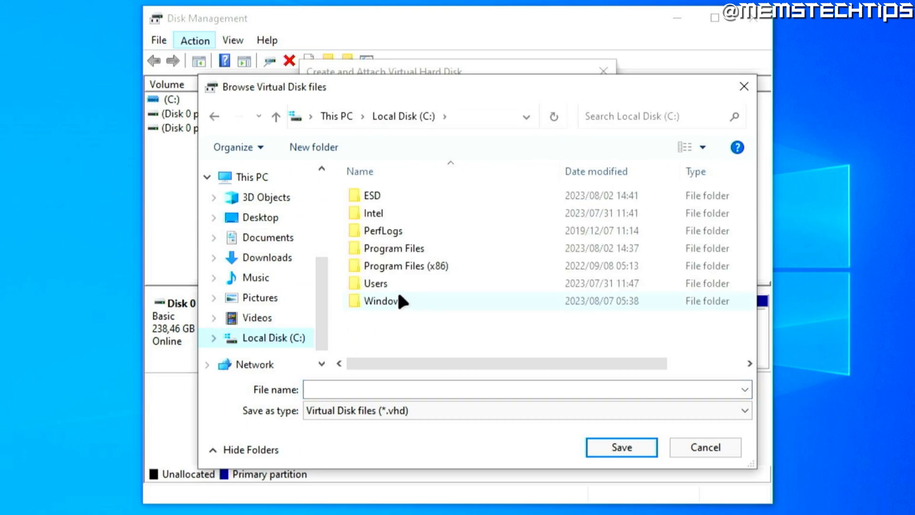
left_click(314, 147)
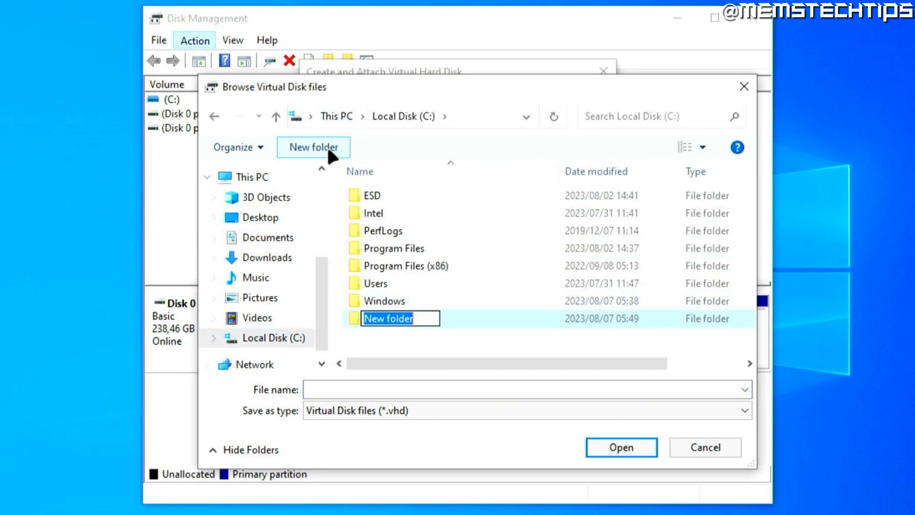
type("VHD")
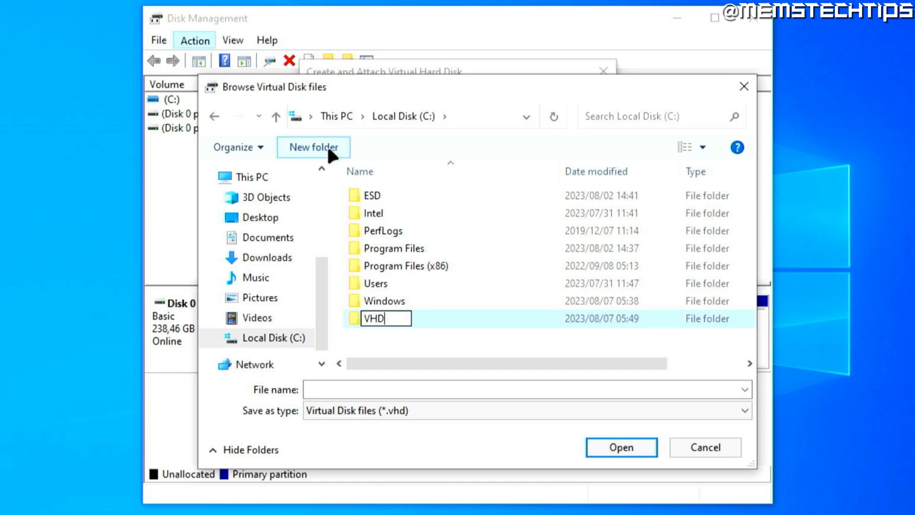
double_click(375, 318)
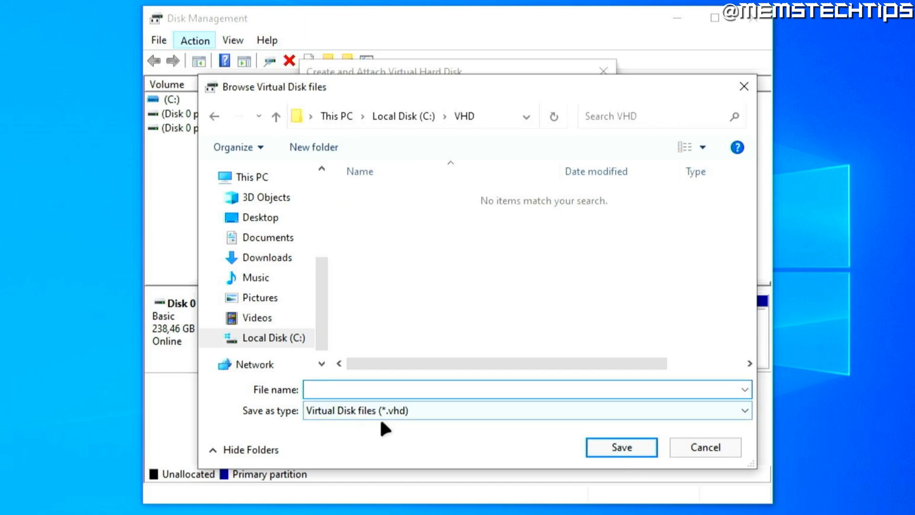
- Save the virtual disk file as 'Virtual USB Drive' inside C:\VHD
type("Virtual USB Drive")
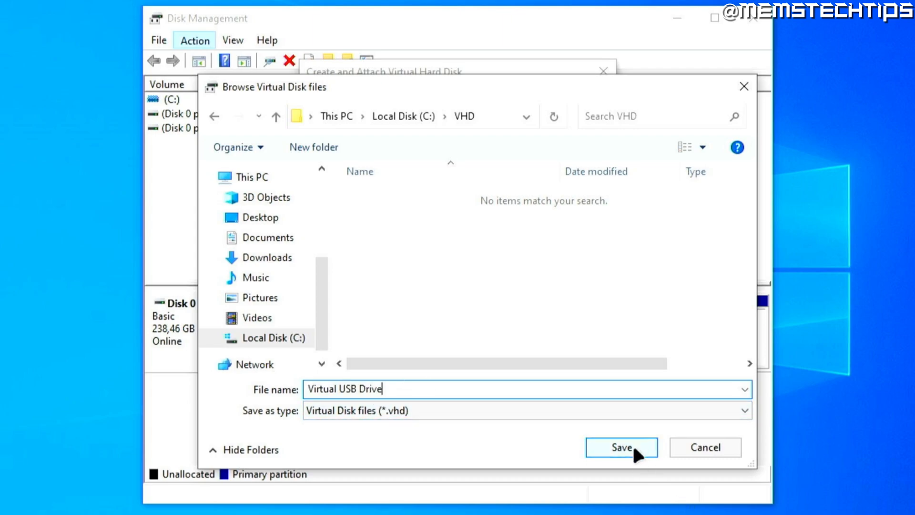
left_click(621, 447)
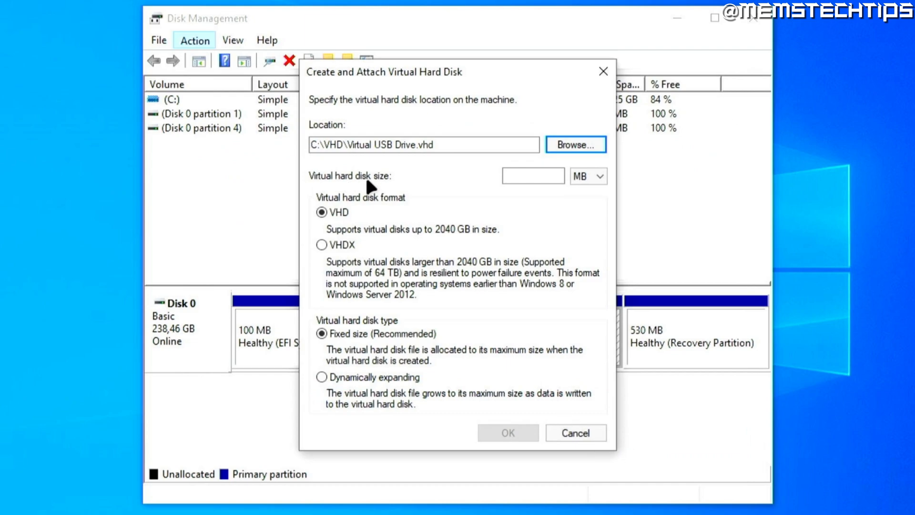
- Create the virtual disk as a 16 GB fixed-size VHD, appearing as uninitialized Disk 1
left_click(588, 177)
type("16")
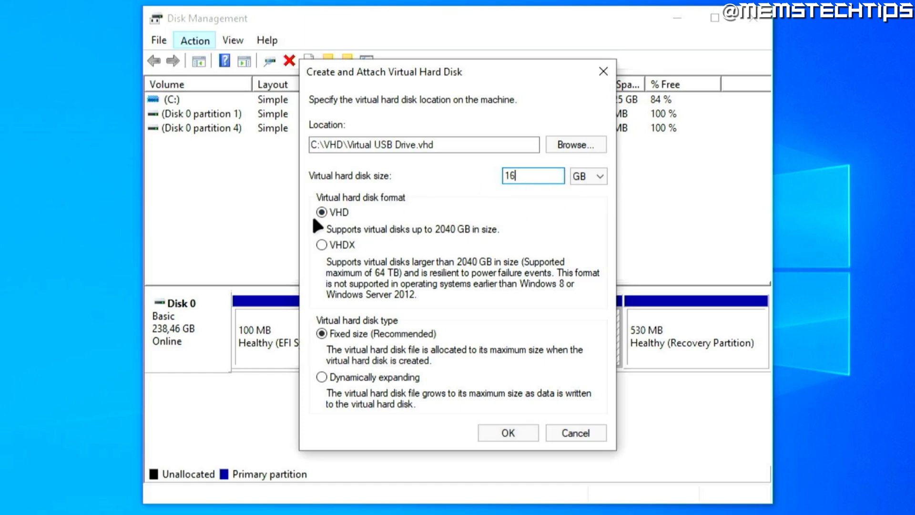
mouse_move(446, 327)
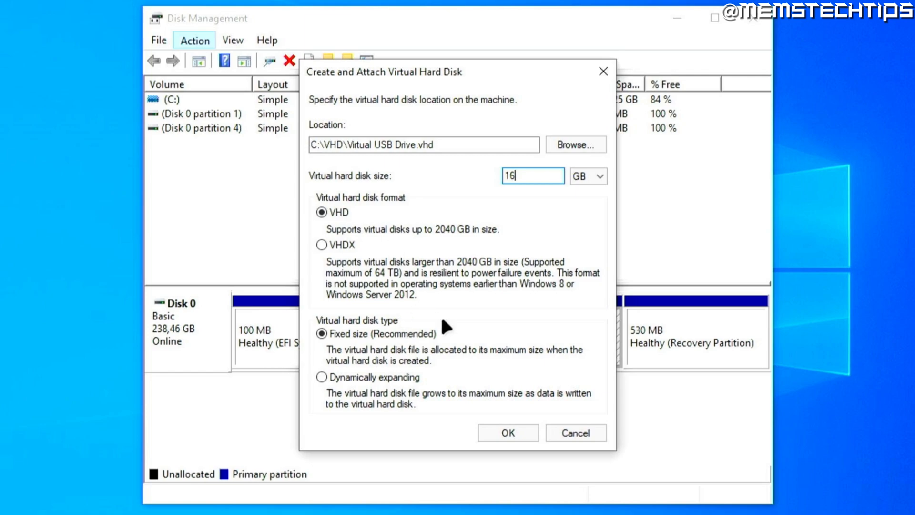
mouse_move(366, 347)
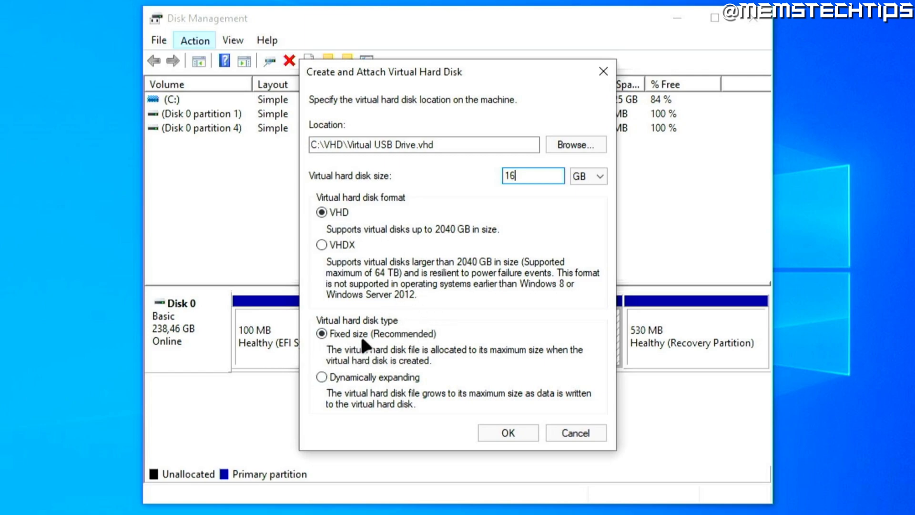
mouse_move(498, 447)
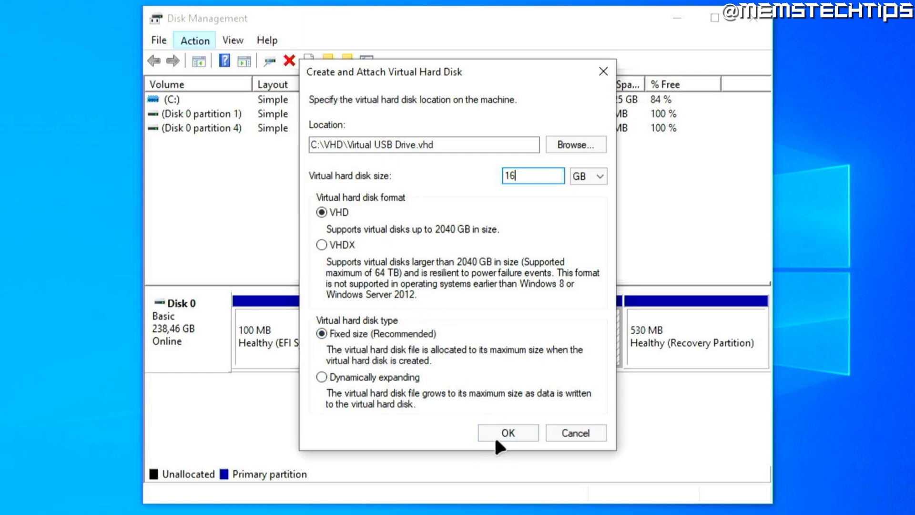
left_click(506, 433)
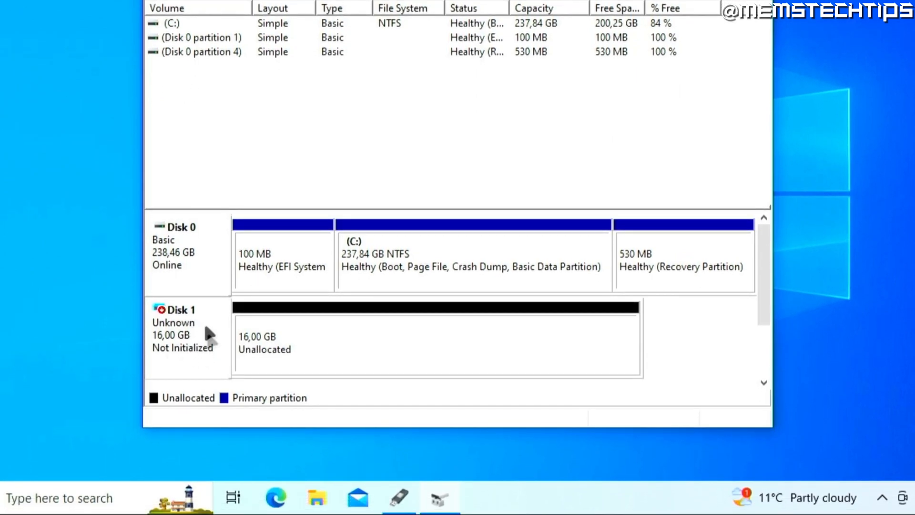
- Initialize Disk 1 with the GPT partition style
right_click(187, 327)
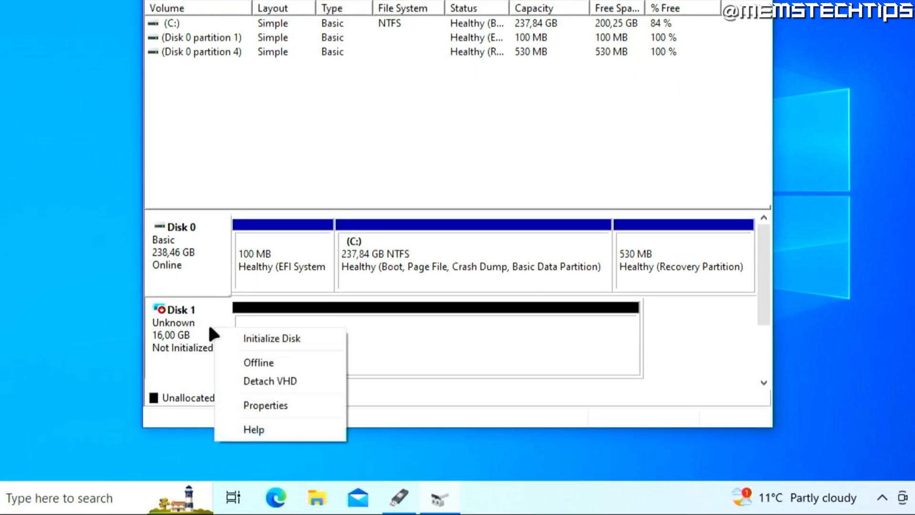
mouse_move(279, 337)
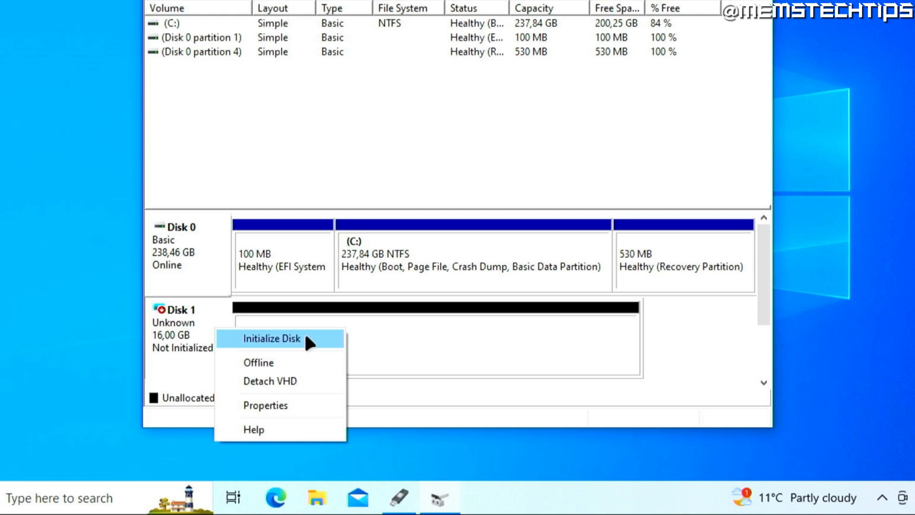
left_click(271, 338)
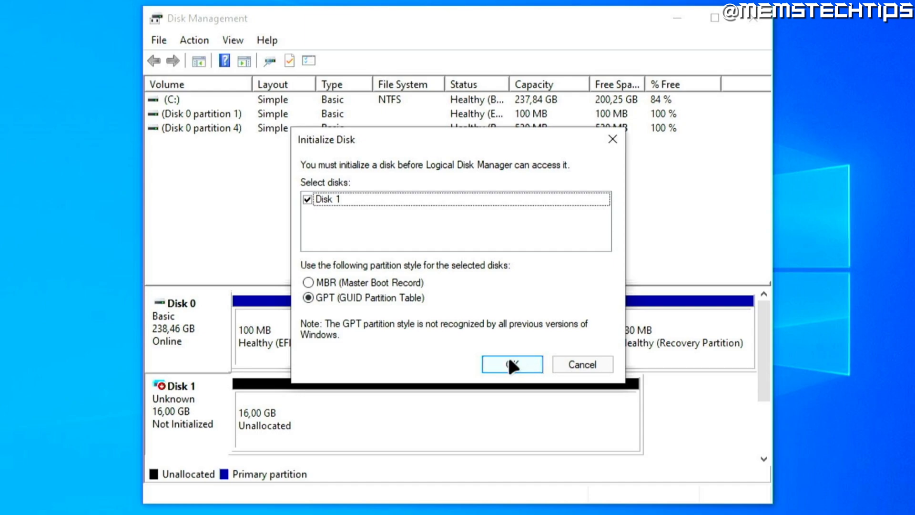
left_click(511, 364)
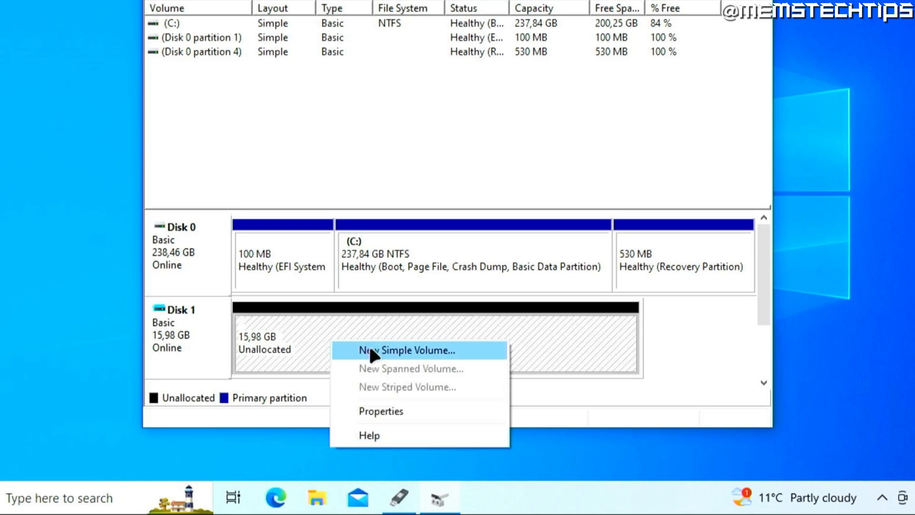
mouse_move(469, 360)
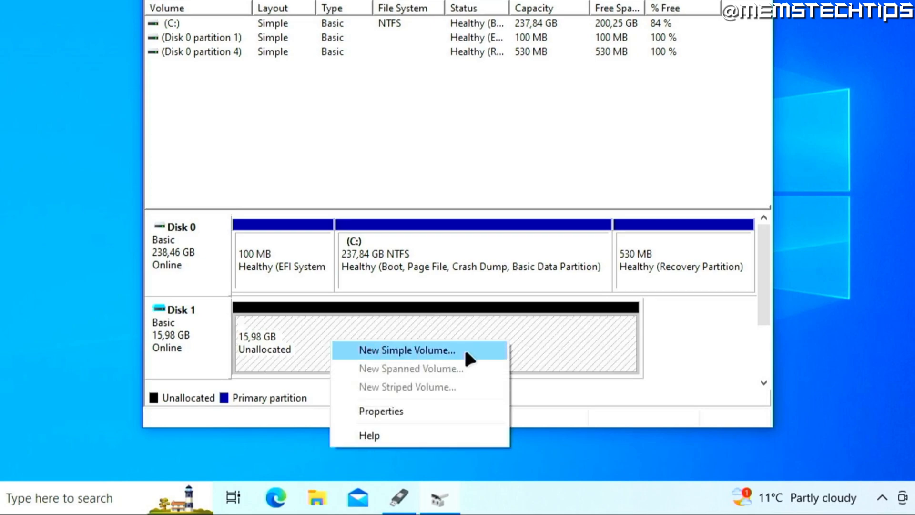
- Create a full-size 16366 MB NTFS simple volume 'New Volume' with drive letter D on Disk 1
left_click(406, 349)
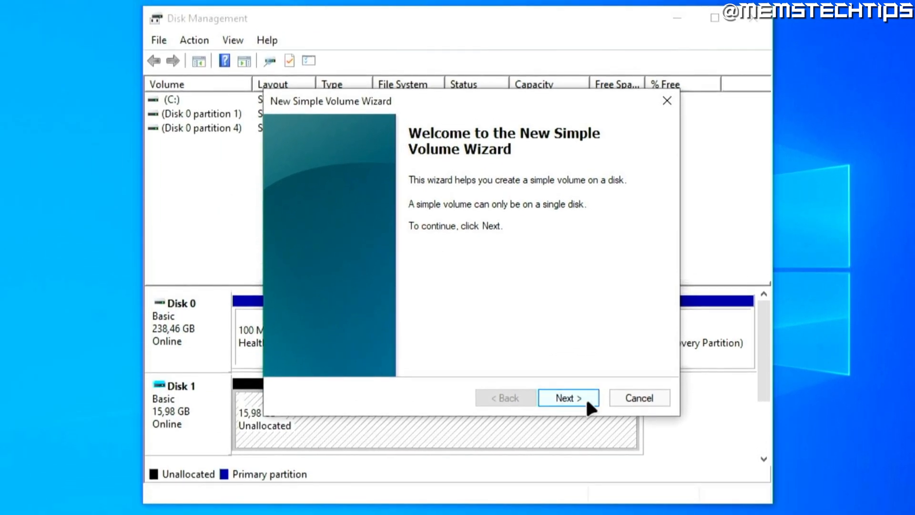
left_click(568, 398)
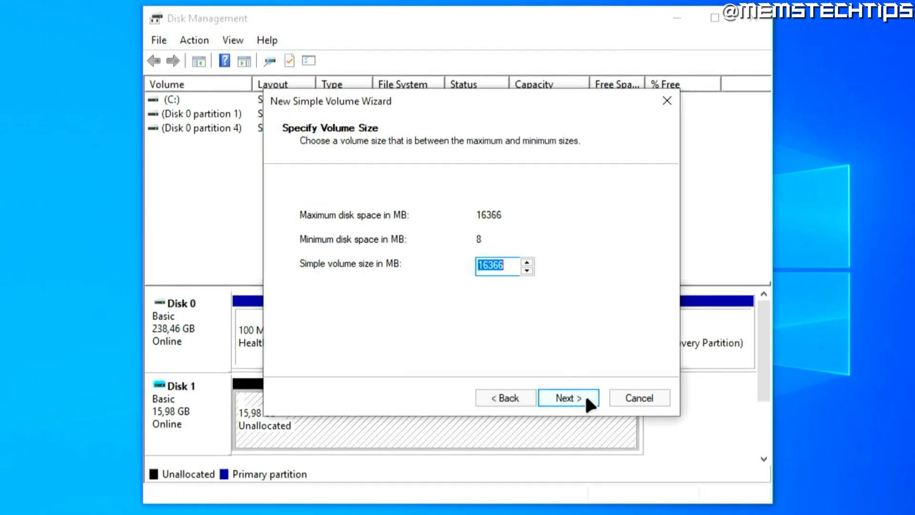
left_click(567, 397)
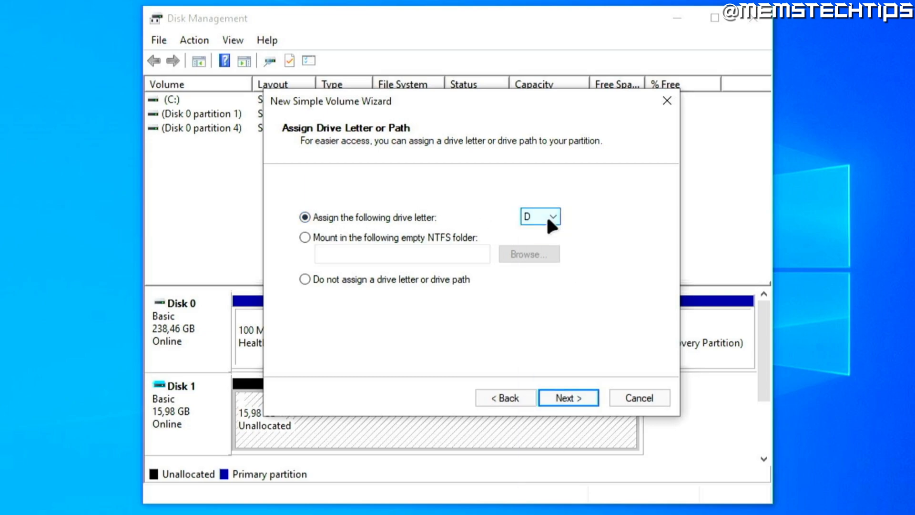
mouse_move(604, 417)
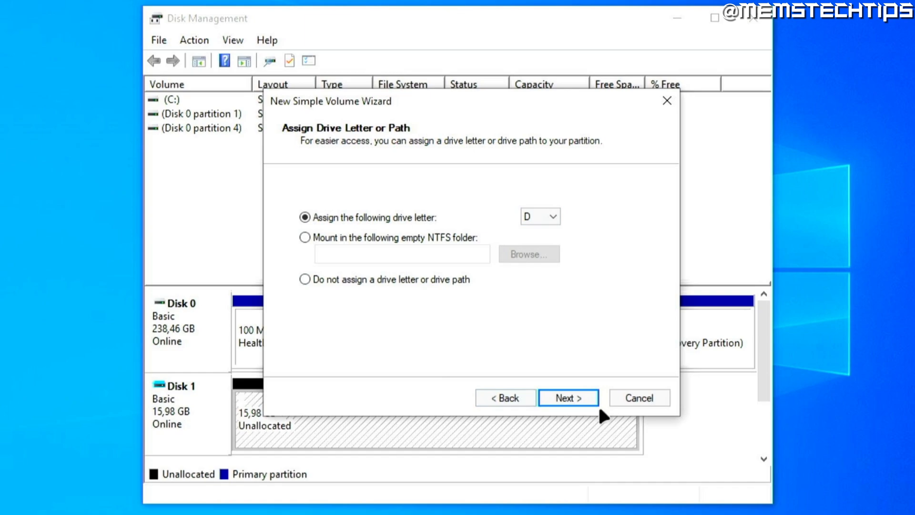
left_click(567, 397)
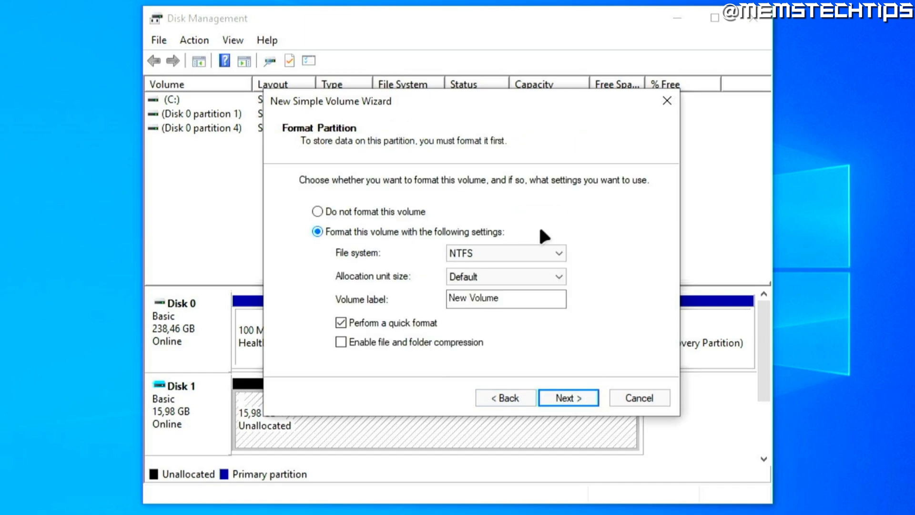
mouse_move(590, 346)
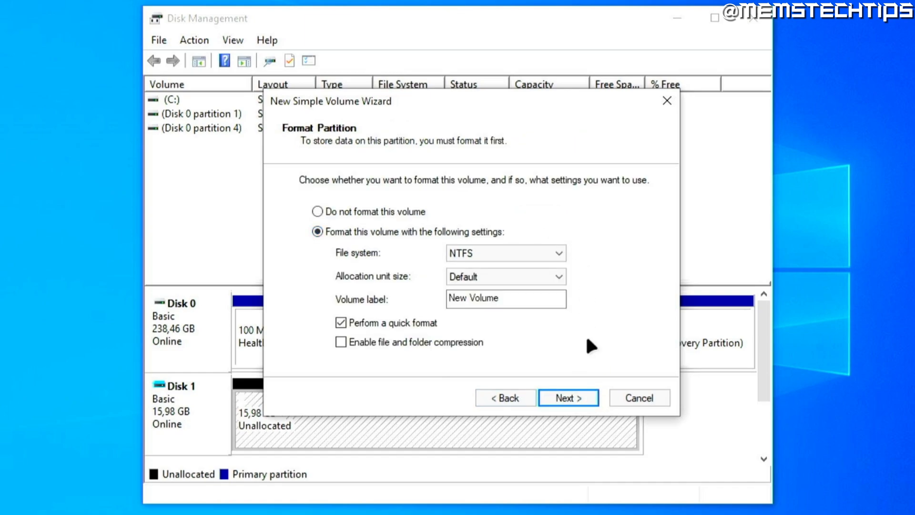
left_click(567, 397)
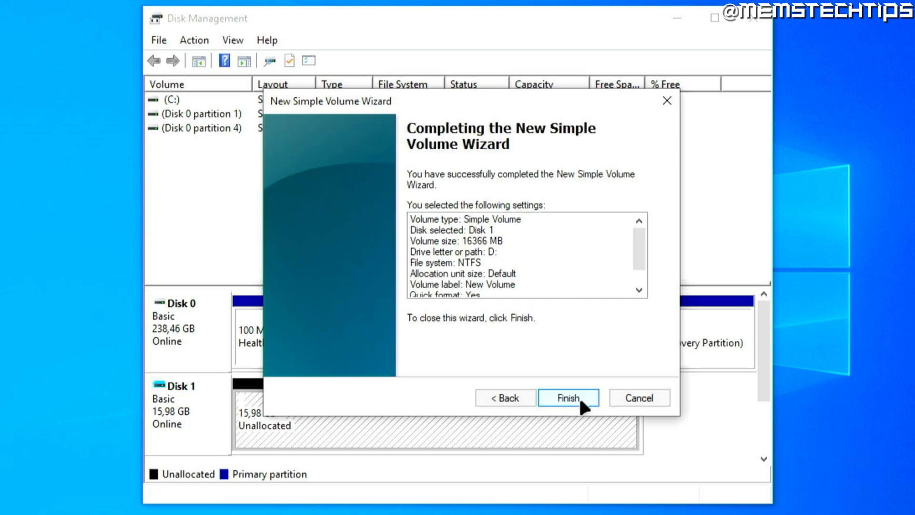
left_click(567, 398)
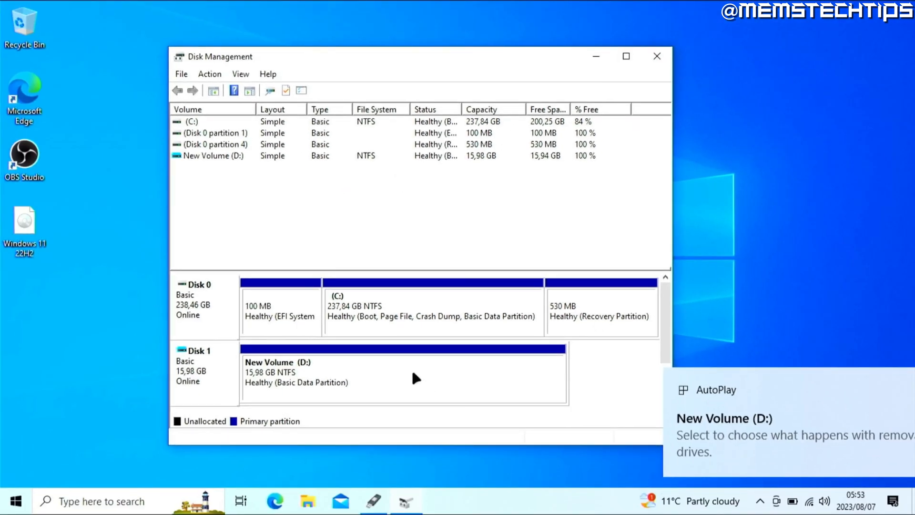
mouse_move(595, 376)
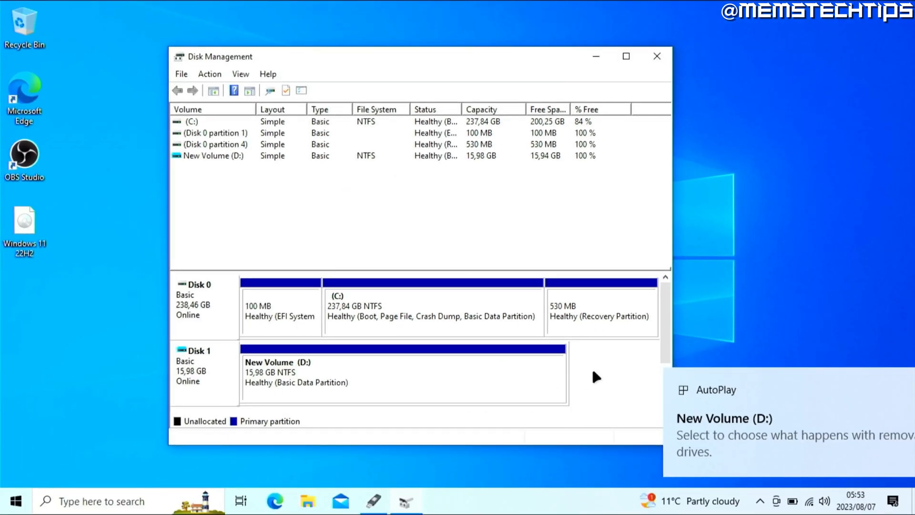
mouse_move(711, 69)
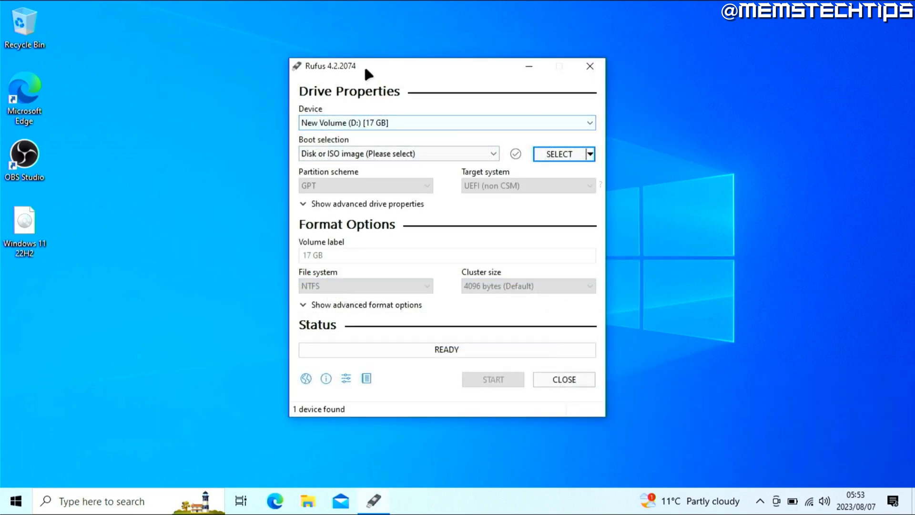
mouse_move(442, 117)
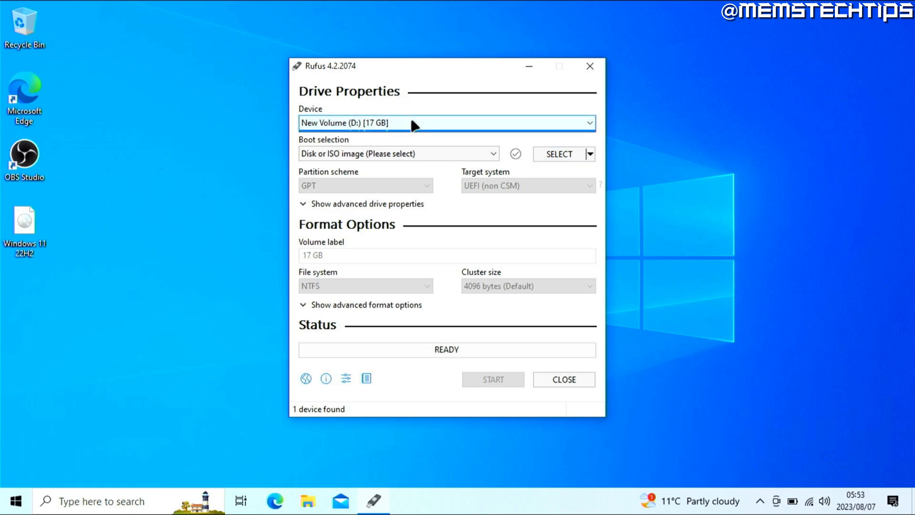
left_click(446, 123)
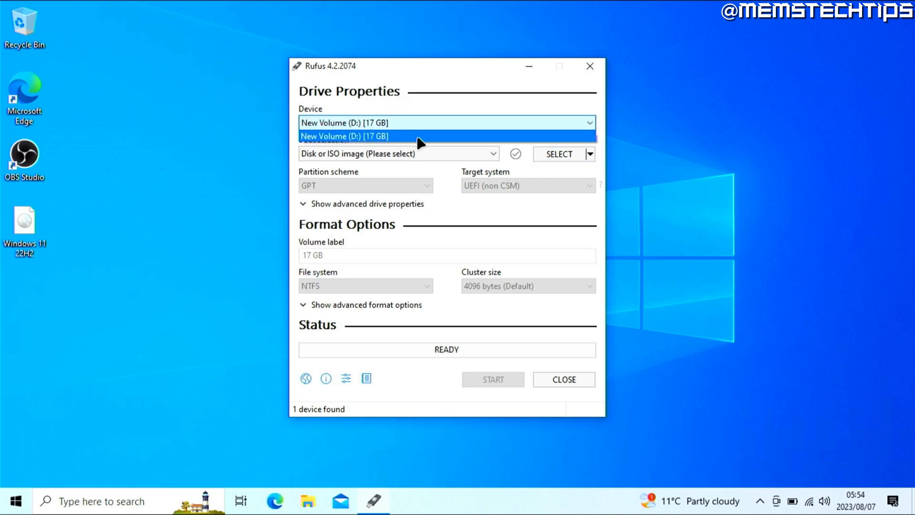
left_click(344, 136)
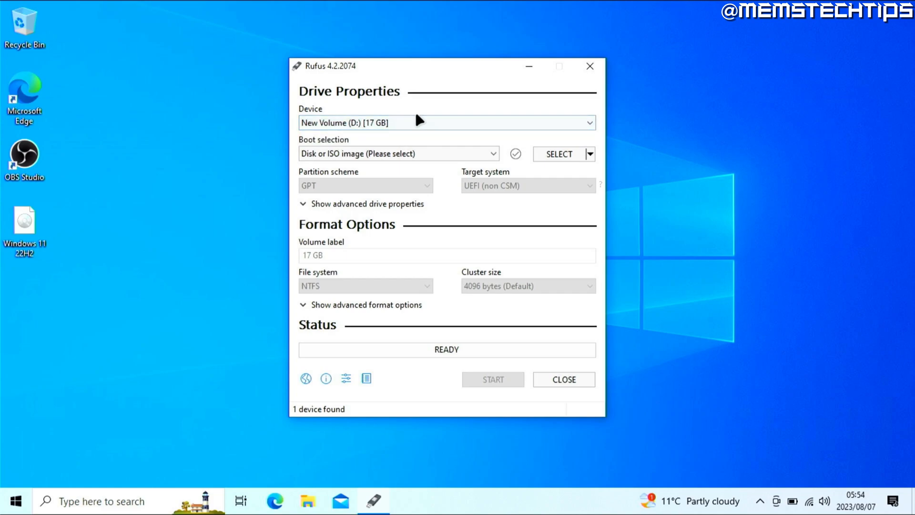
mouse_move(409, 168)
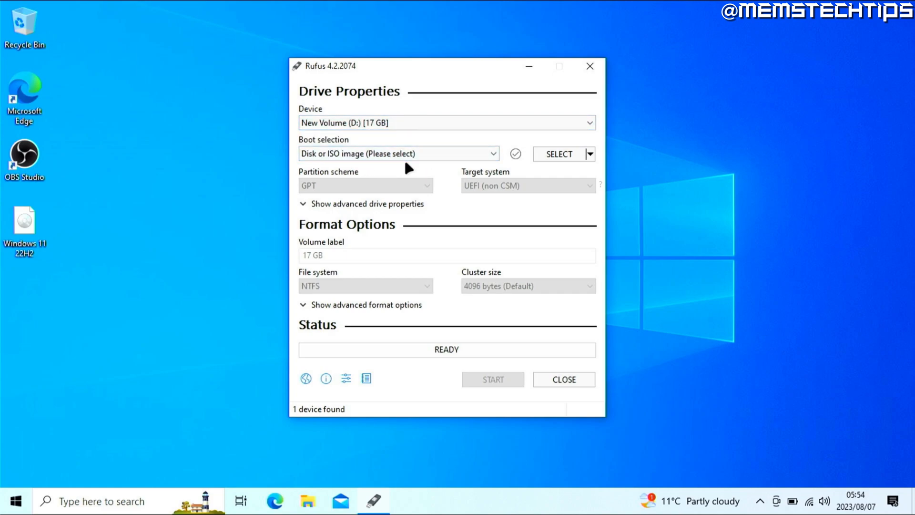
mouse_move(32, 274)
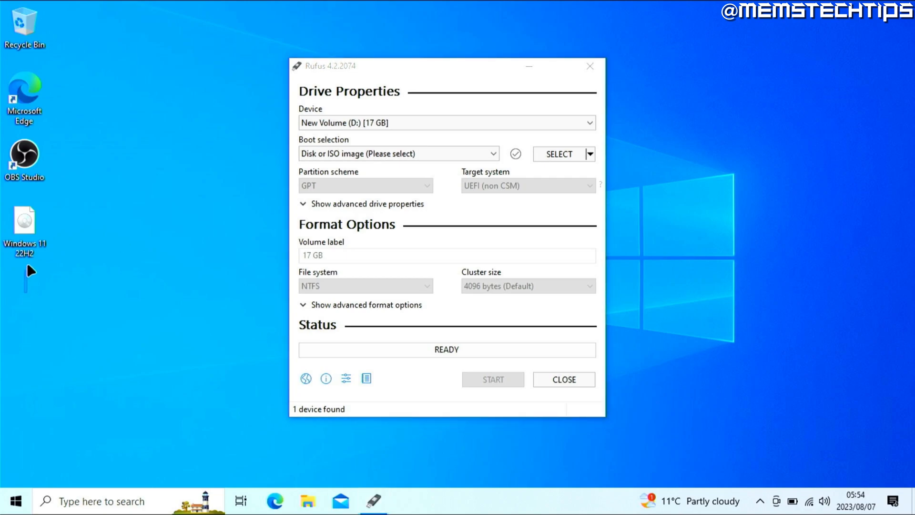
left_click_drag(24, 222, 238, 212)
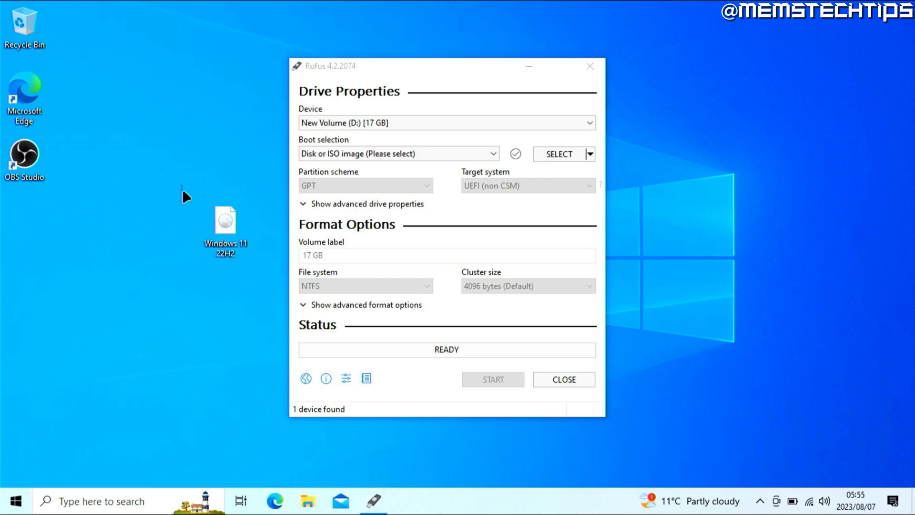
left_click(224, 225)
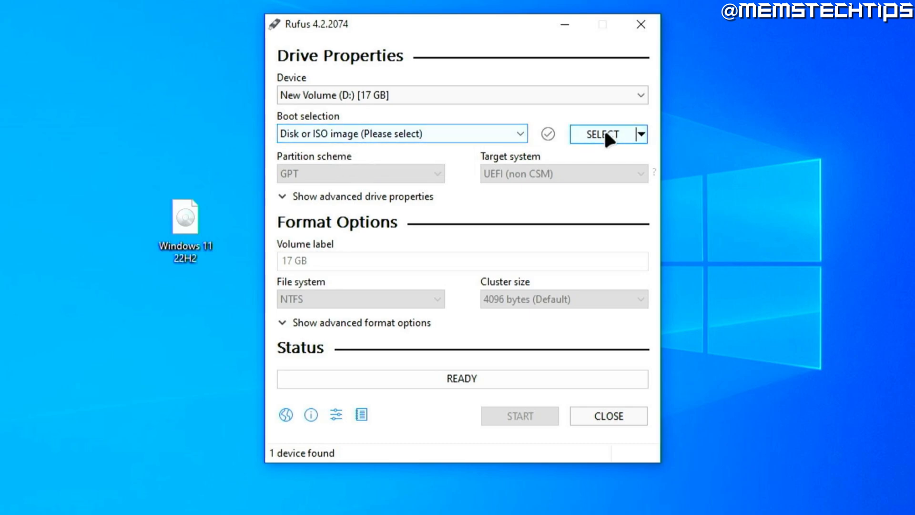
- Choose the Windows 11 22H2.iso from the Desktop as the boot image
left_click(598, 135)
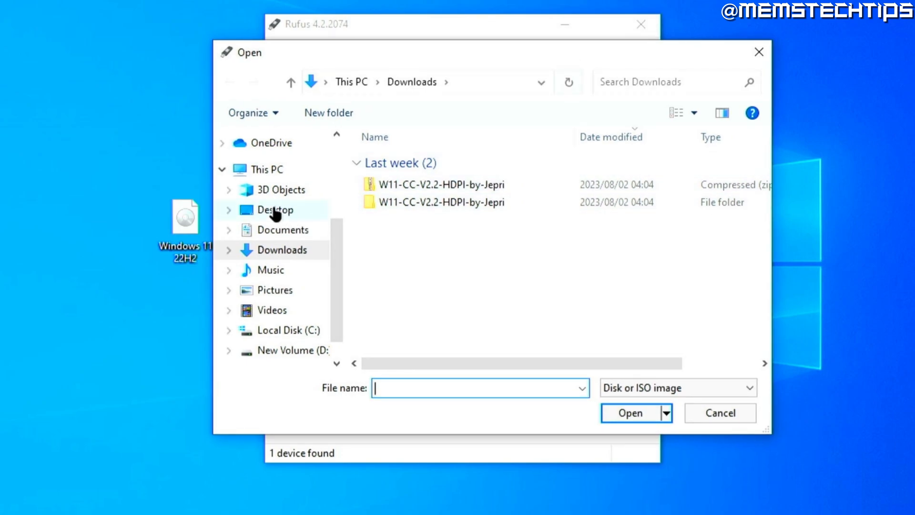
mouse_move(301, 219)
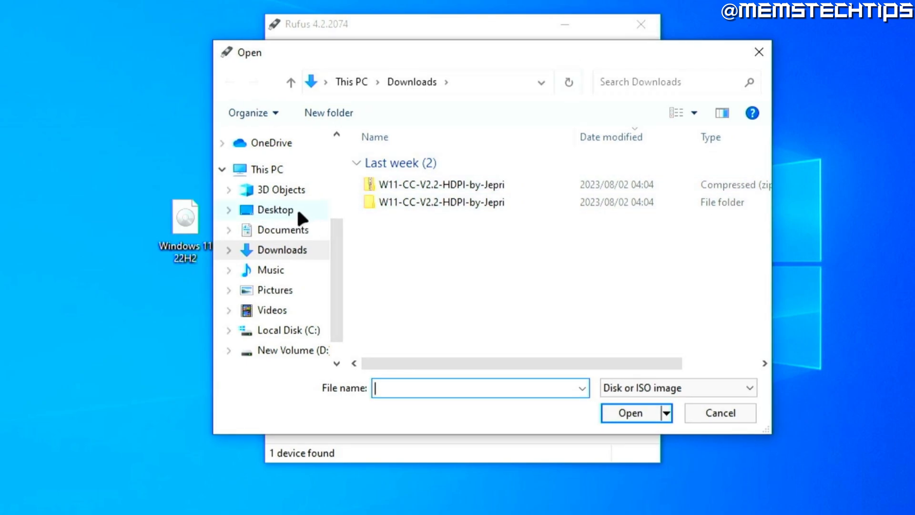
left_click(275, 210)
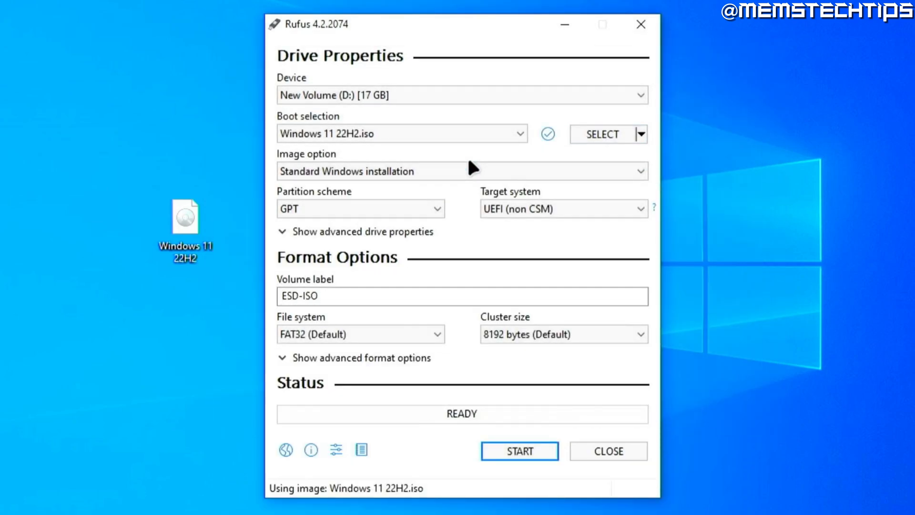
mouse_move(275, 154)
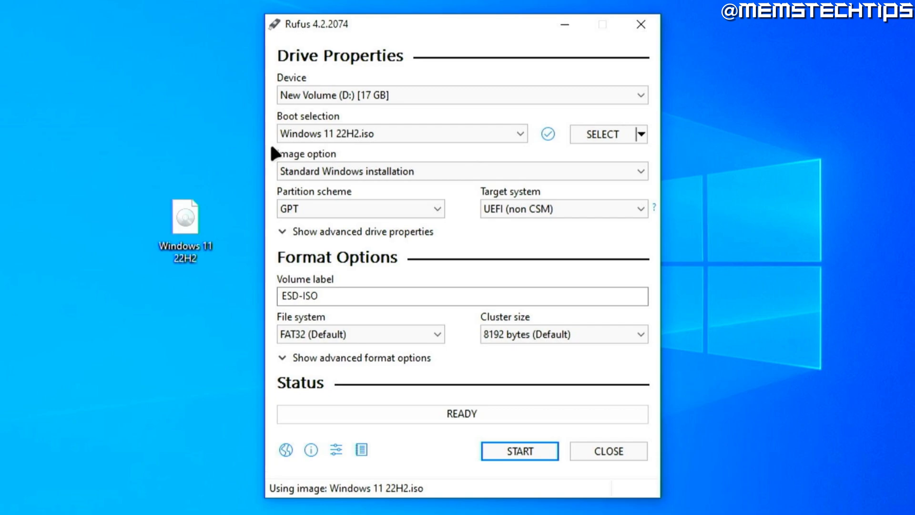
mouse_move(350, 296)
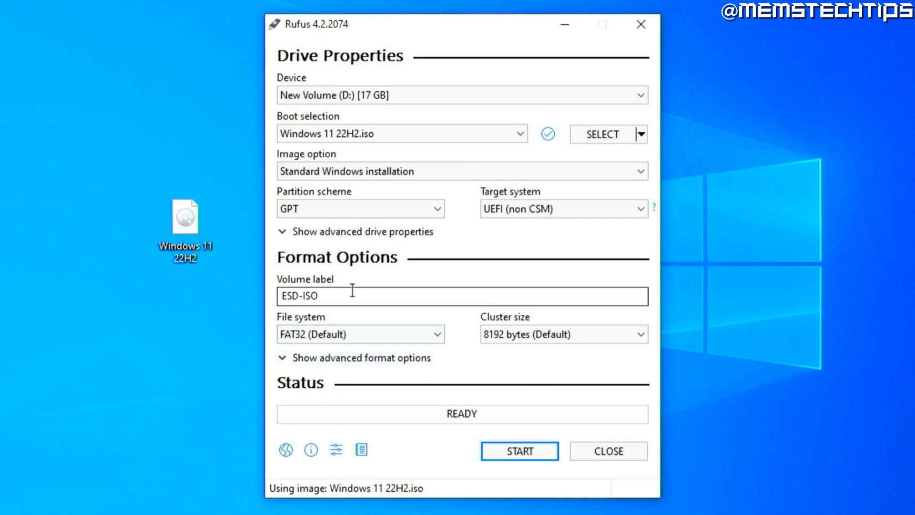
- Rename the volume label to 'Windows 11' and start creating the drive
triple_click(304, 296)
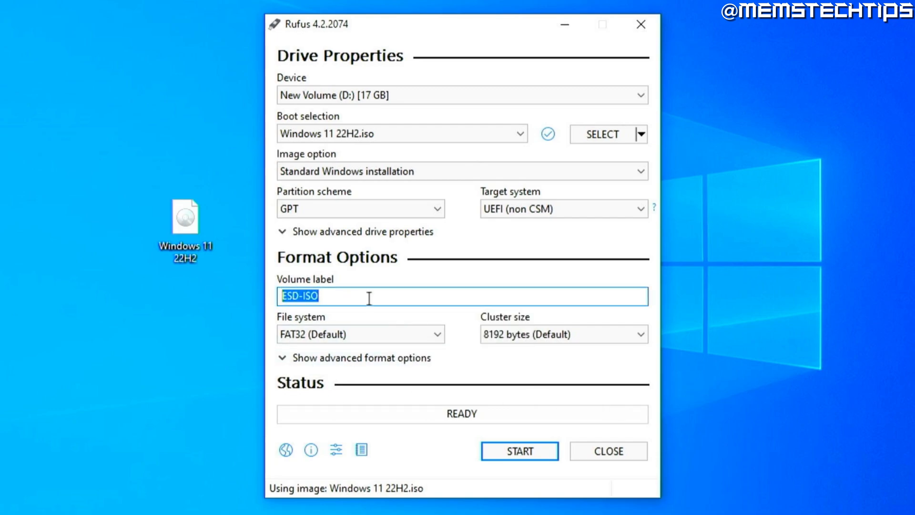
type("Windows")
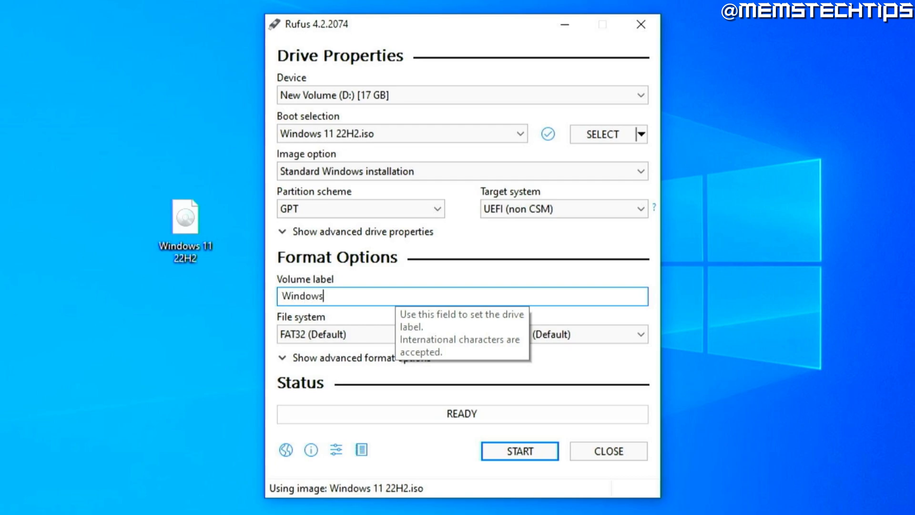
type("11")
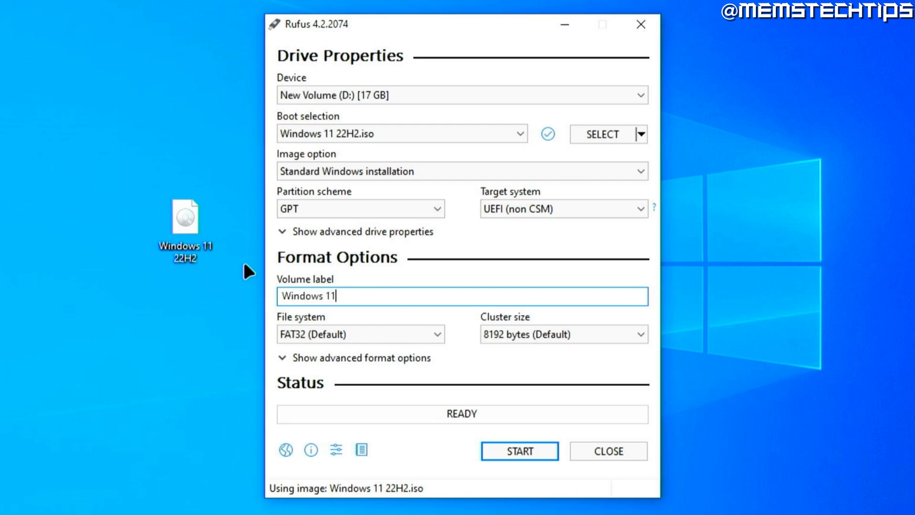
mouse_move(448, 463)
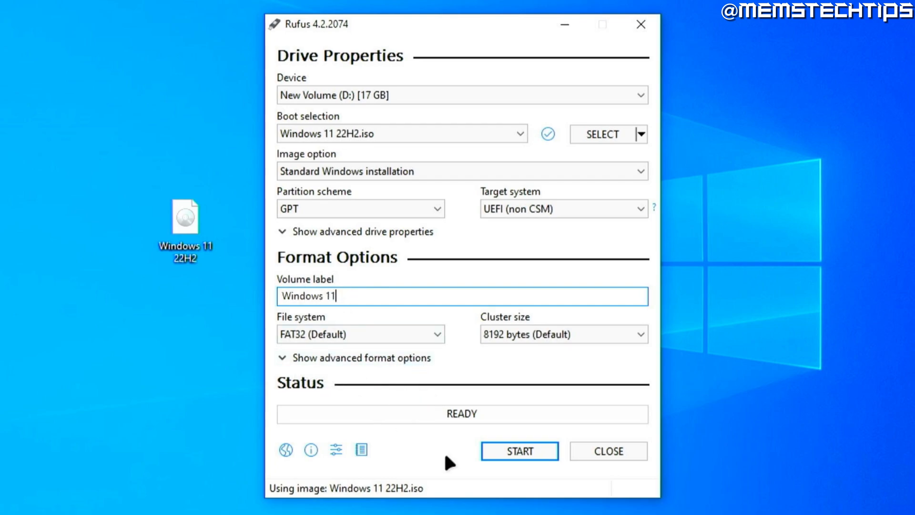
left_click(518, 450)
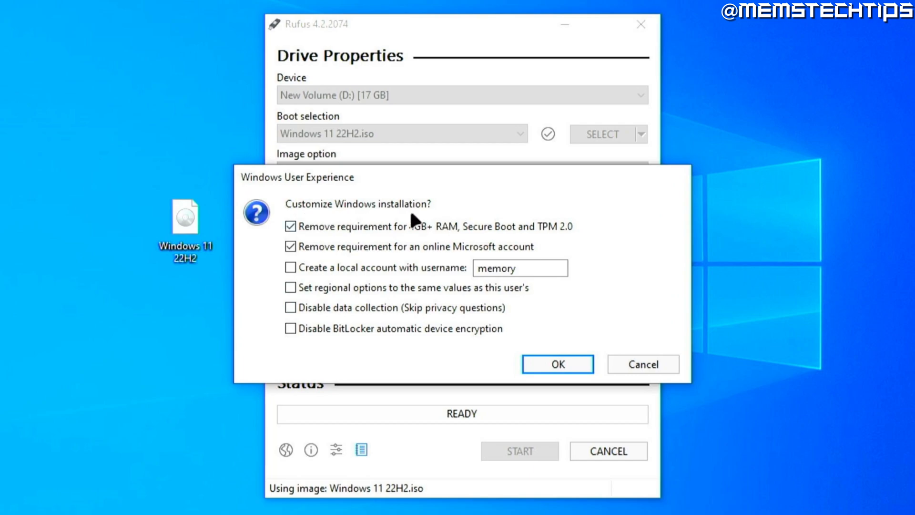
mouse_move(566, 210)
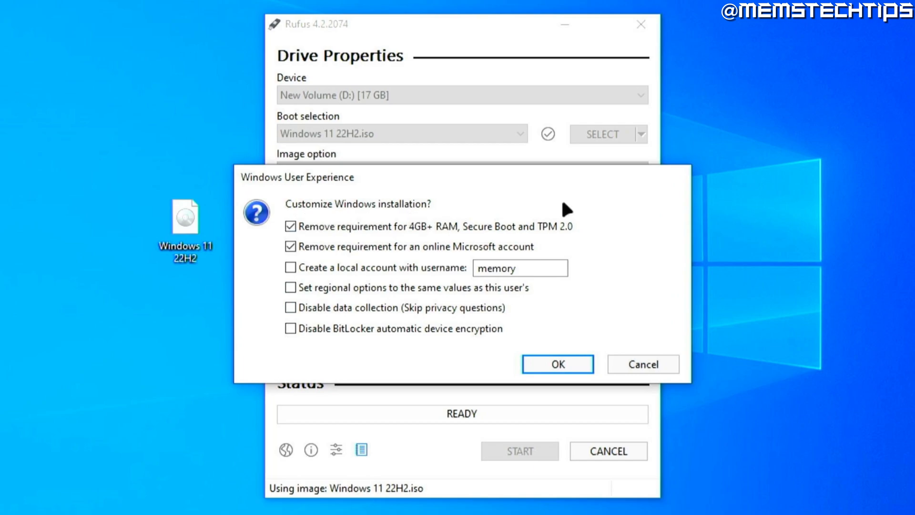
mouse_move(300, 243)
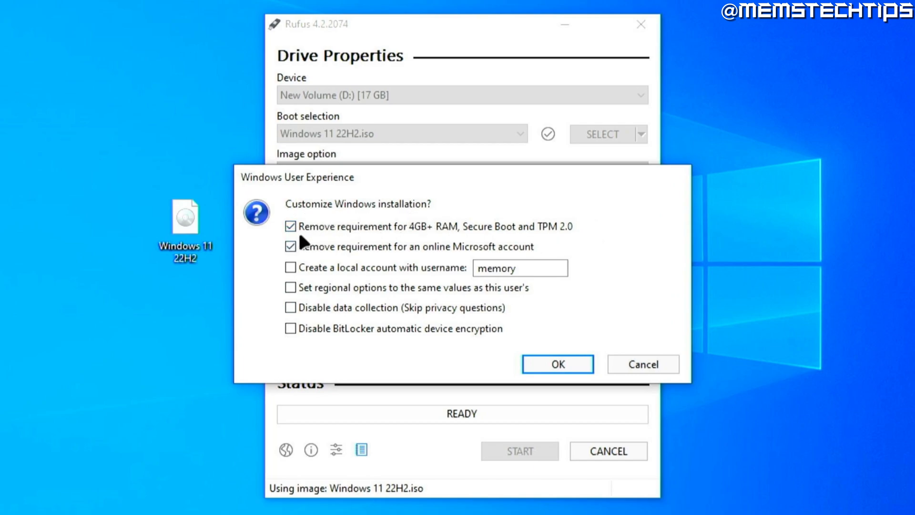
mouse_move(312, 239)
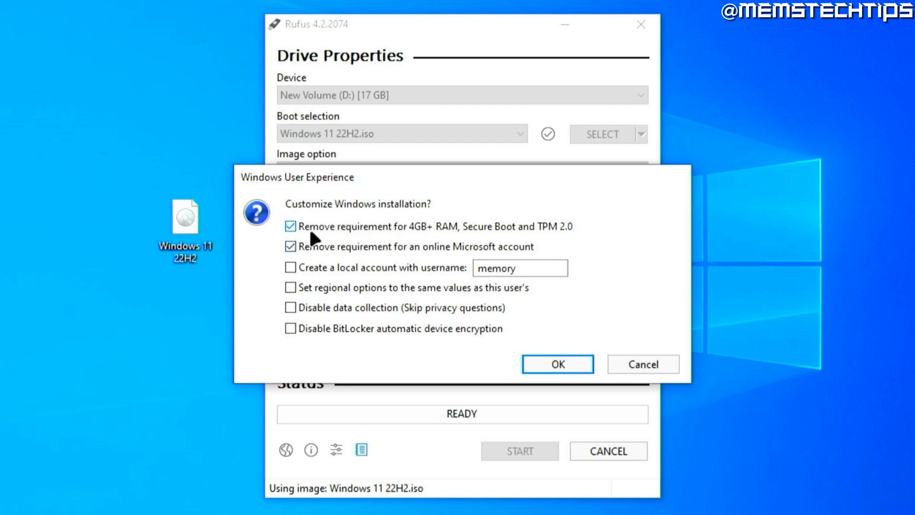
mouse_move(433, 241)
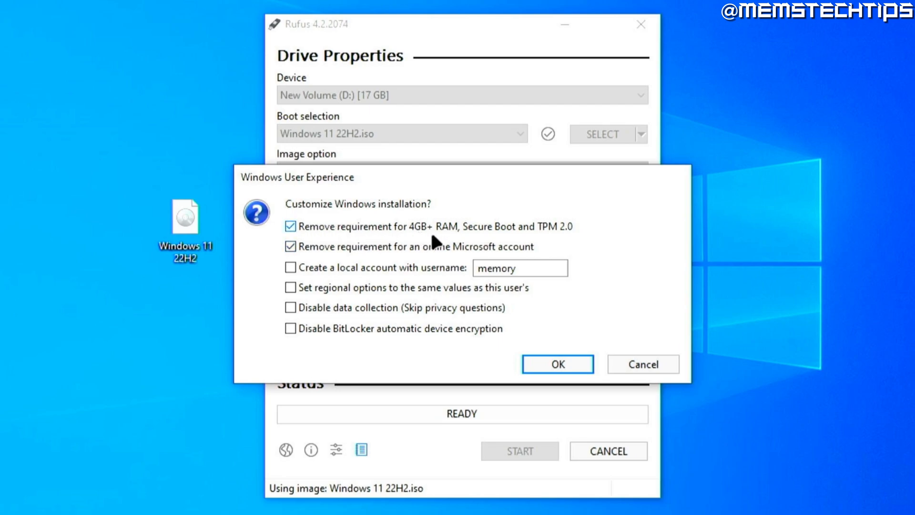
mouse_move(552, 233)
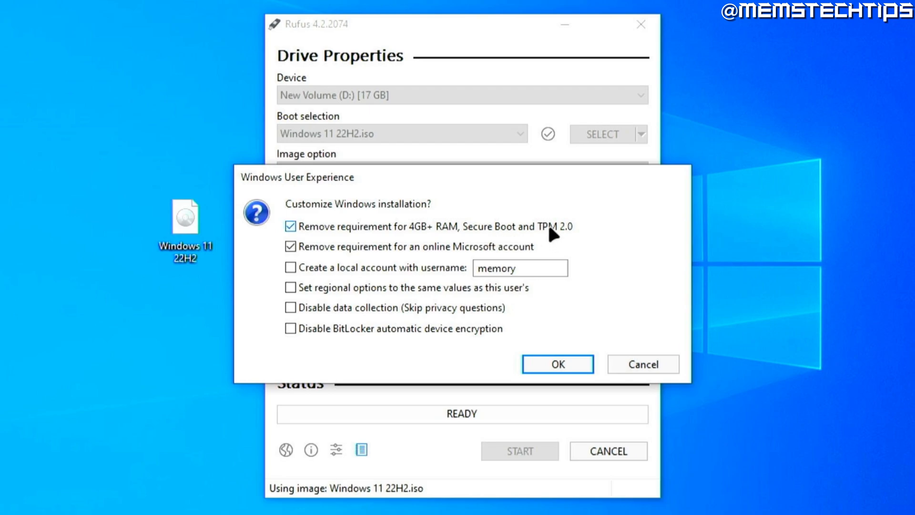
mouse_move(594, 231)
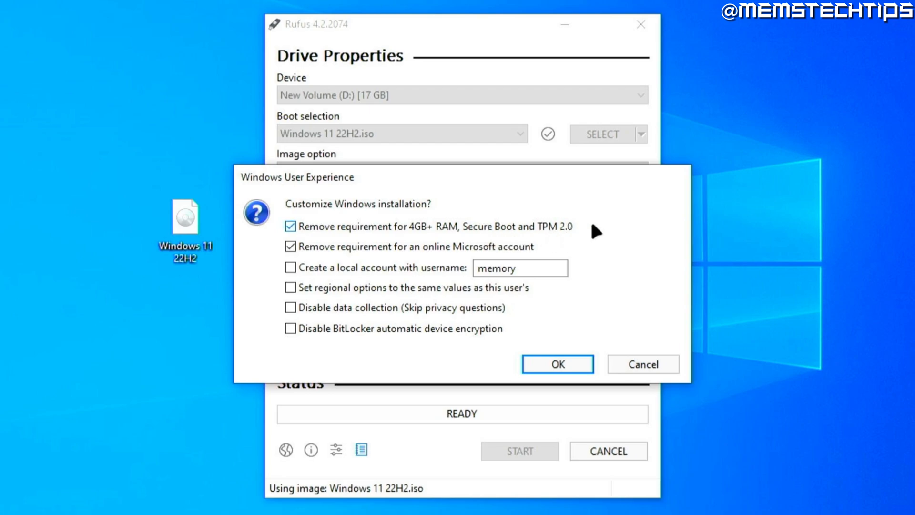
mouse_move(616, 249)
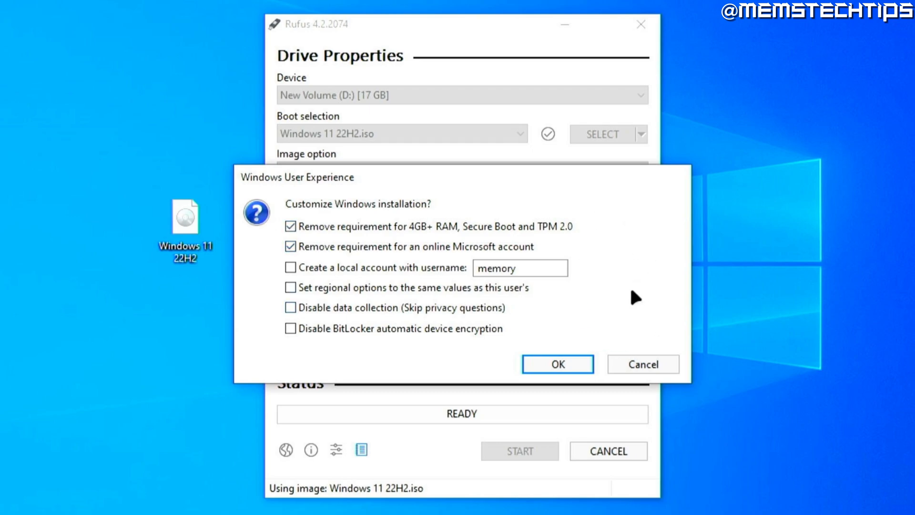
mouse_move(607, 238)
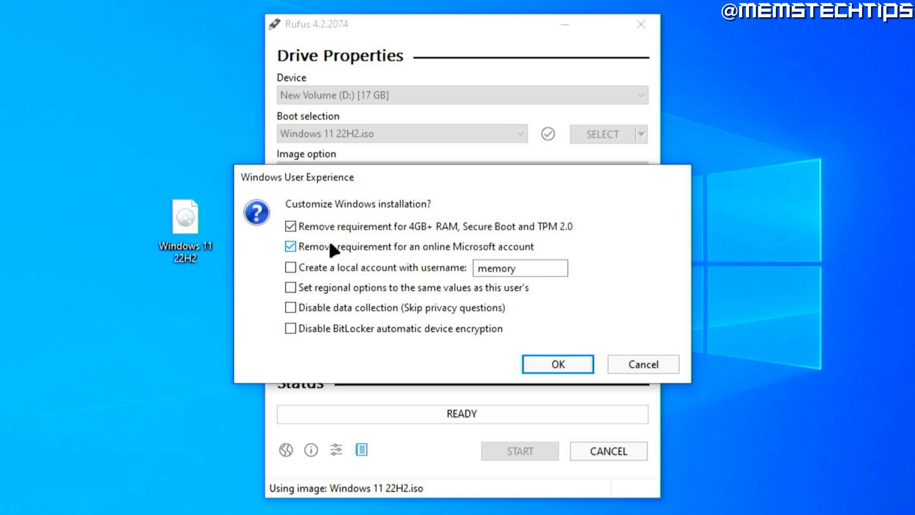
mouse_move(326, 344)
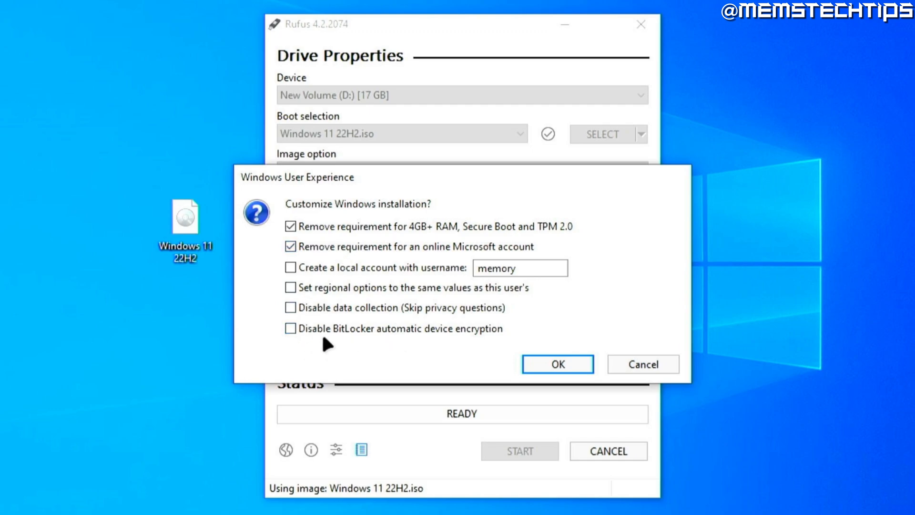
mouse_move(636, 274)
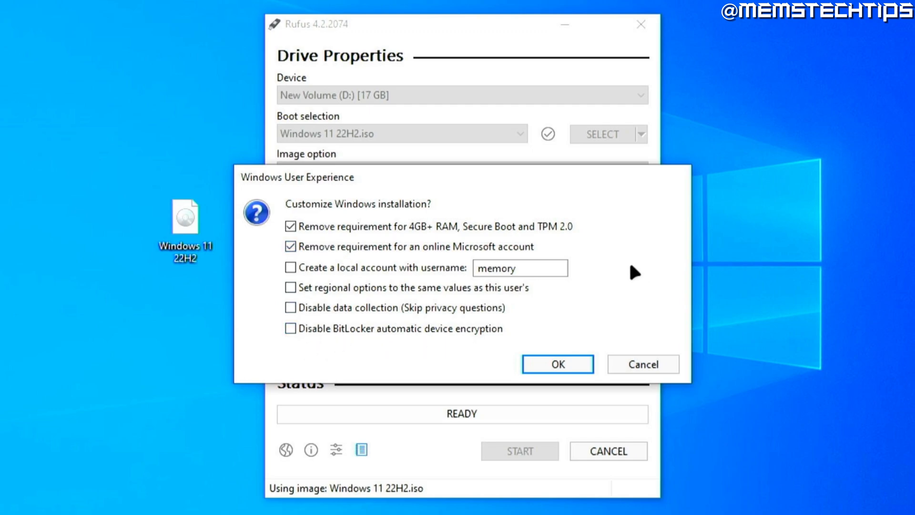
mouse_move(610, 267)
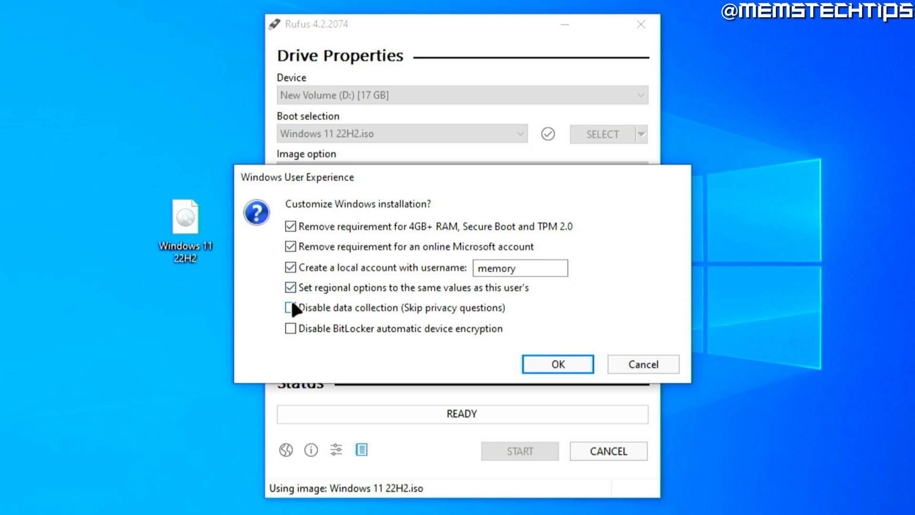
- Tick the last remaining customization so all six options, including local account 'memory', are enabled
left_click(291, 308)
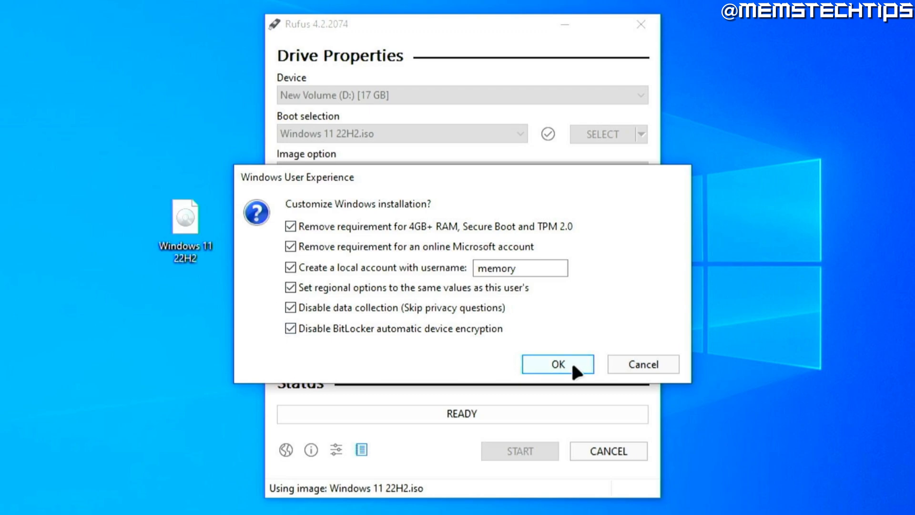
- Confirm the customizations and accept erasing the 17 GB drive so writing begins
left_click(556, 363)
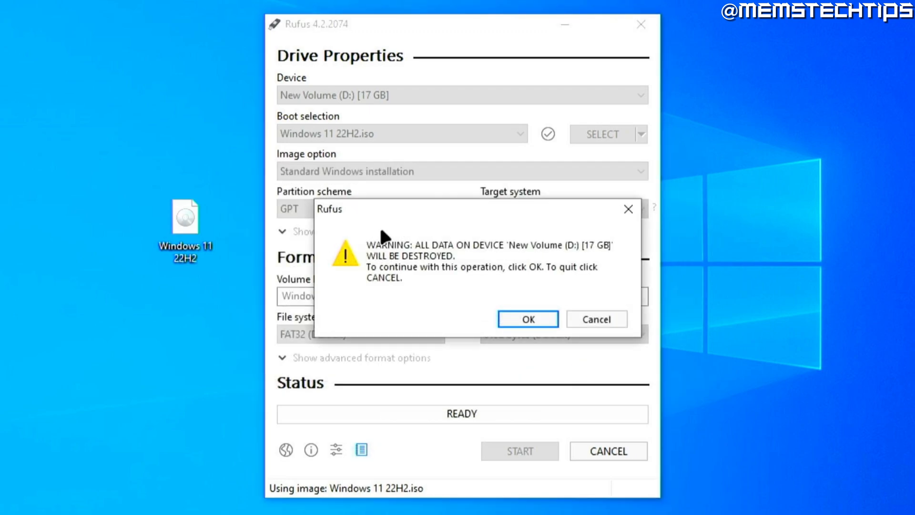
mouse_move(440, 290)
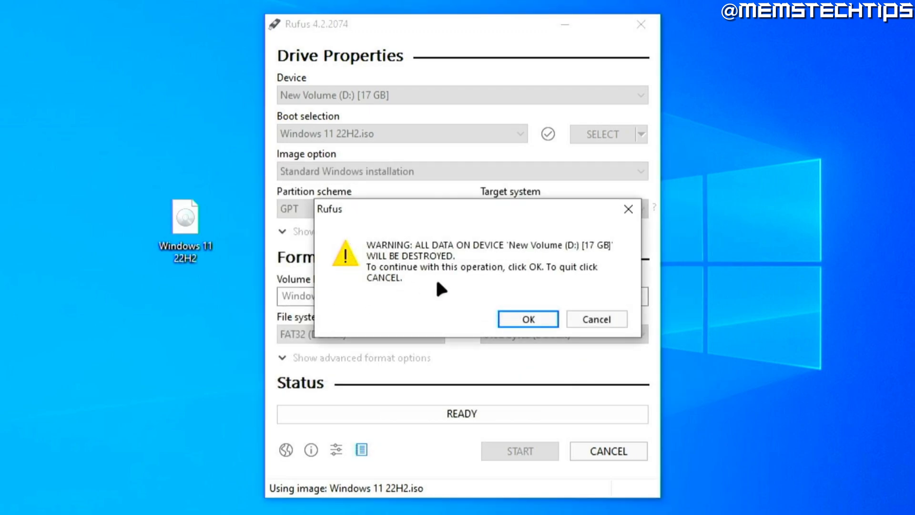
mouse_move(454, 308)
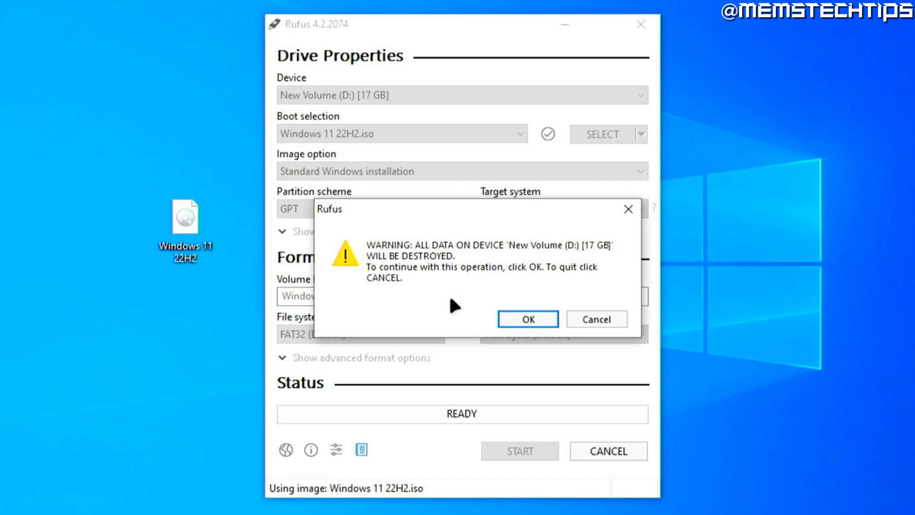
mouse_move(443, 123)
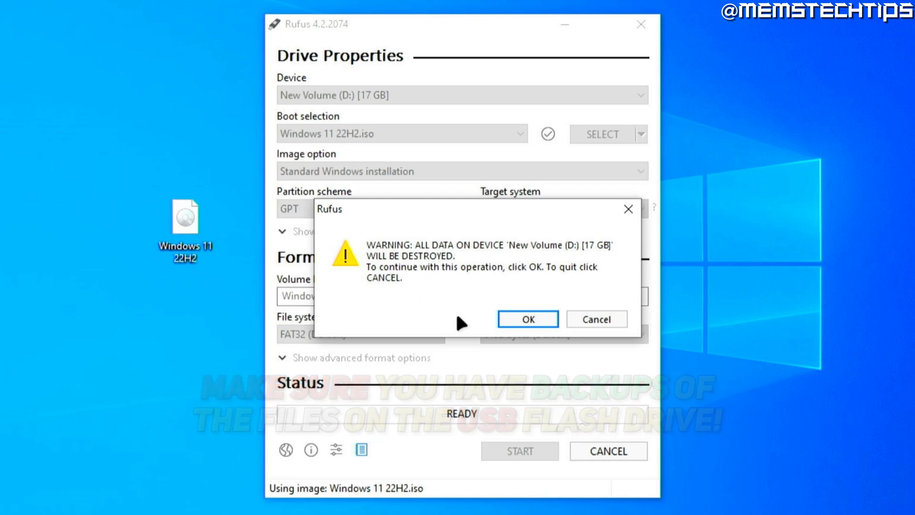
left_click(527, 319)
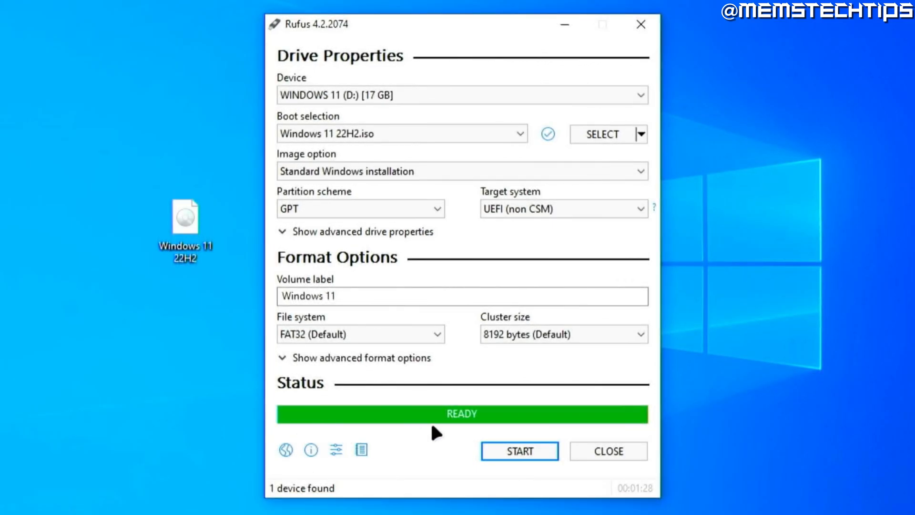
- Close Rufus once the drive shows READY, leaving the desktop
left_click(607, 450)
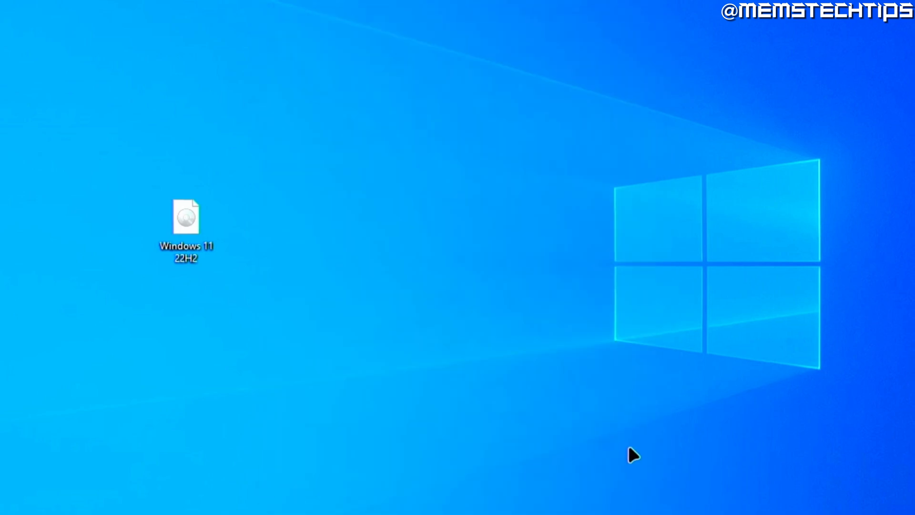
- Browse This PC into the WINDOWS 11 (D:) drive and select its setup application
left_click(308, 501)
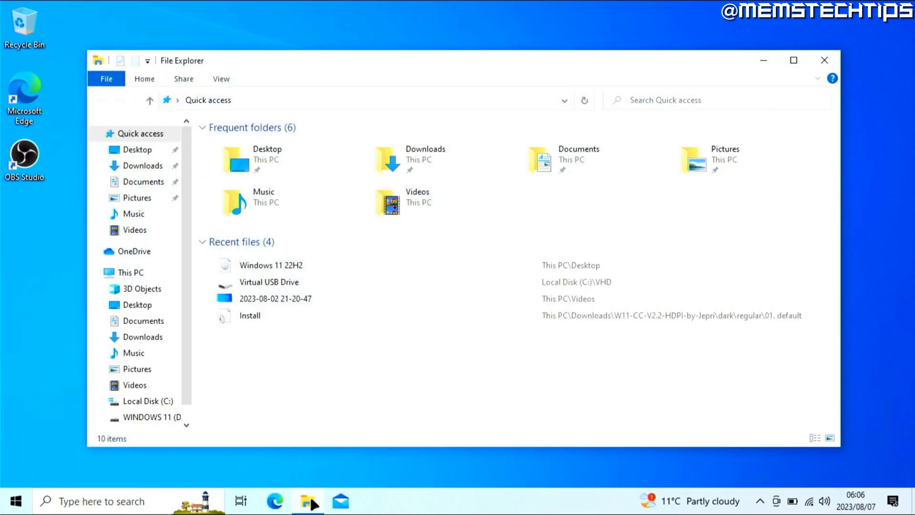
left_click(132, 271)
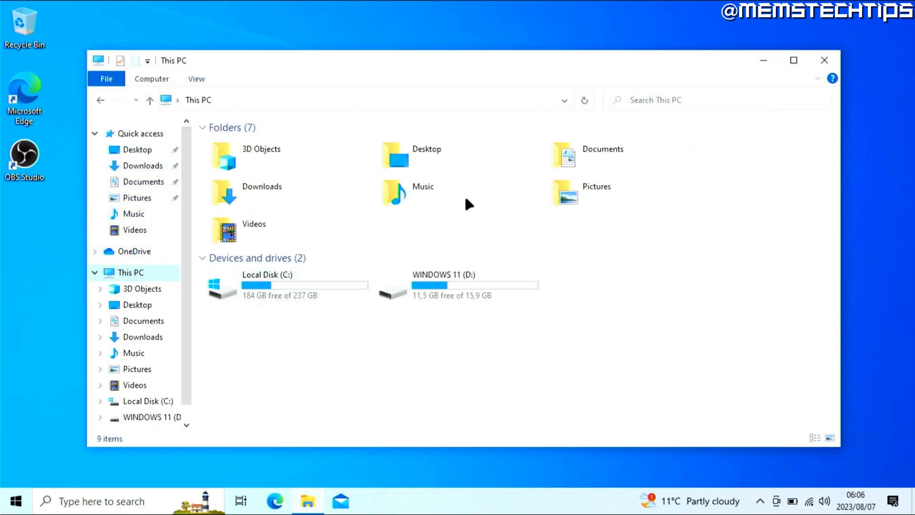
left_click(455, 275)
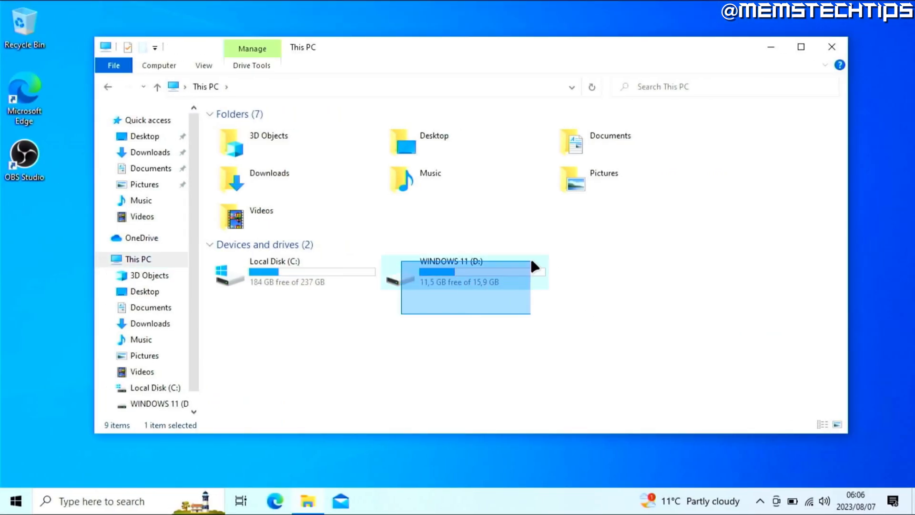
mouse_move(438, 294)
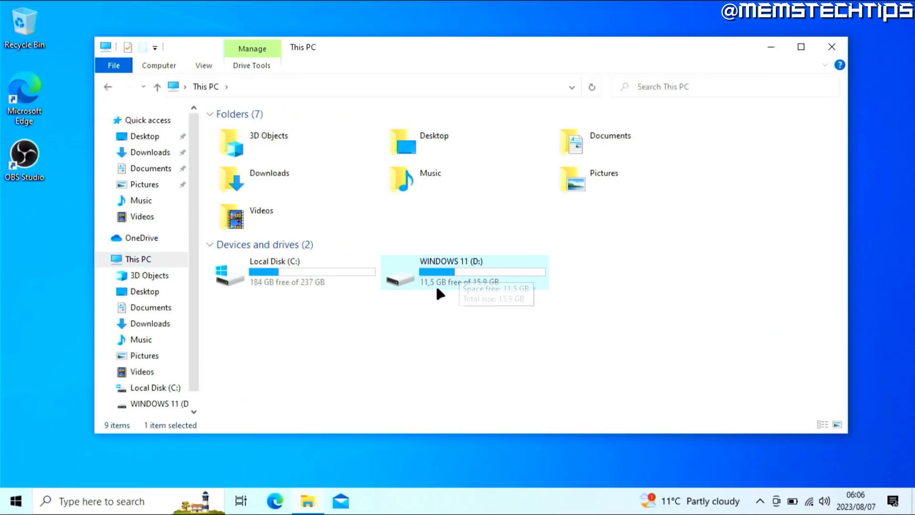
double_click(463, 272)
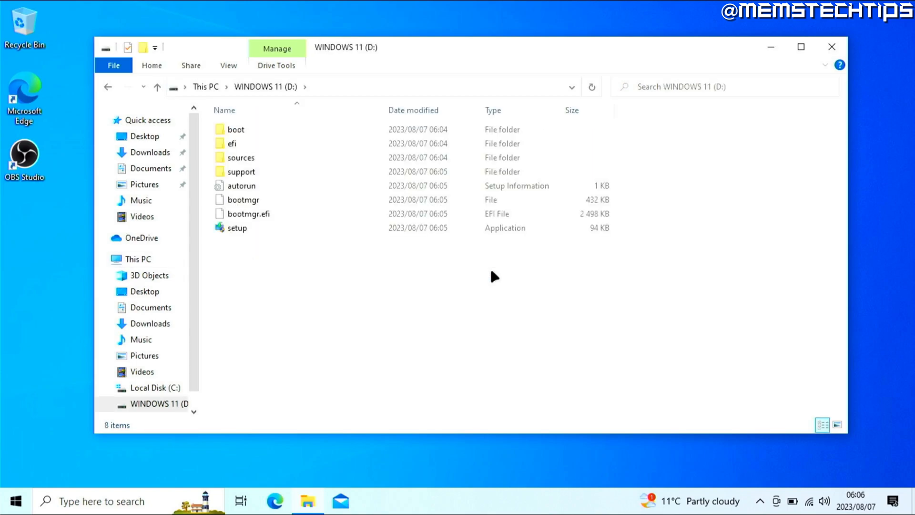
left_click(238, 228)
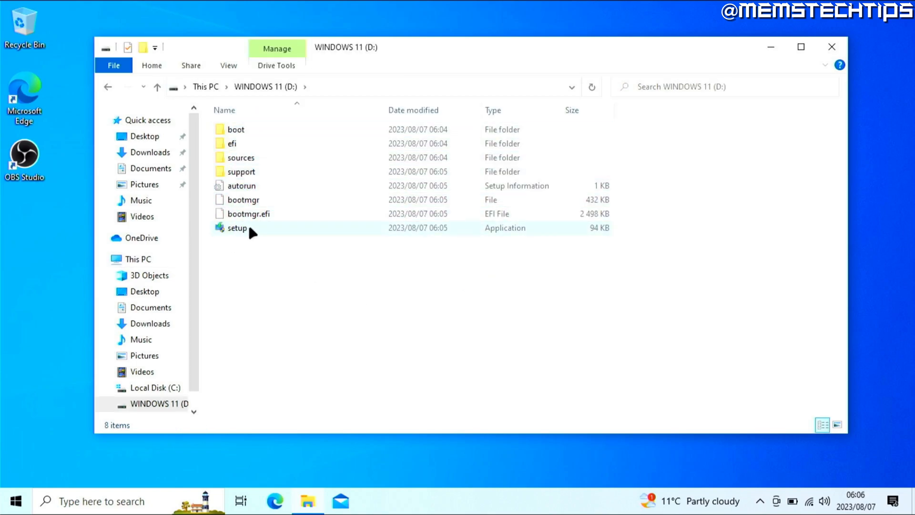
mouse_move(237, 228)
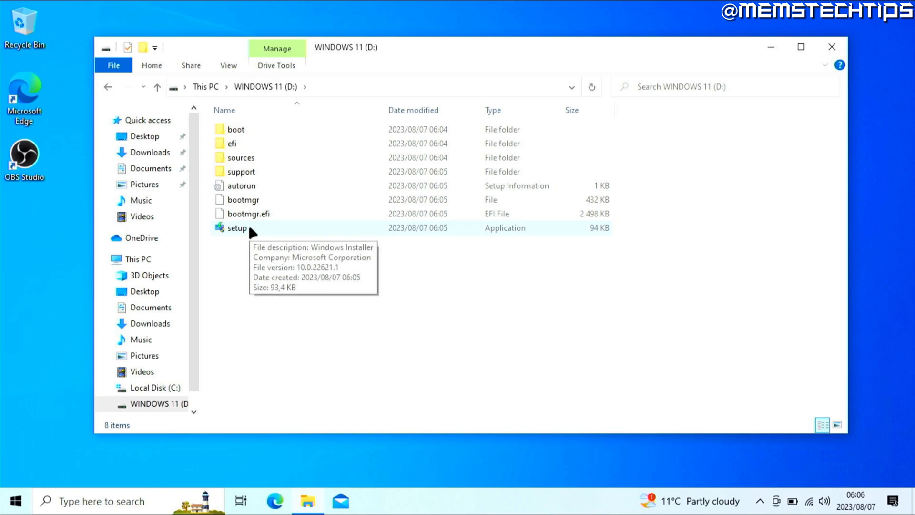
mouse_move(280, 231)
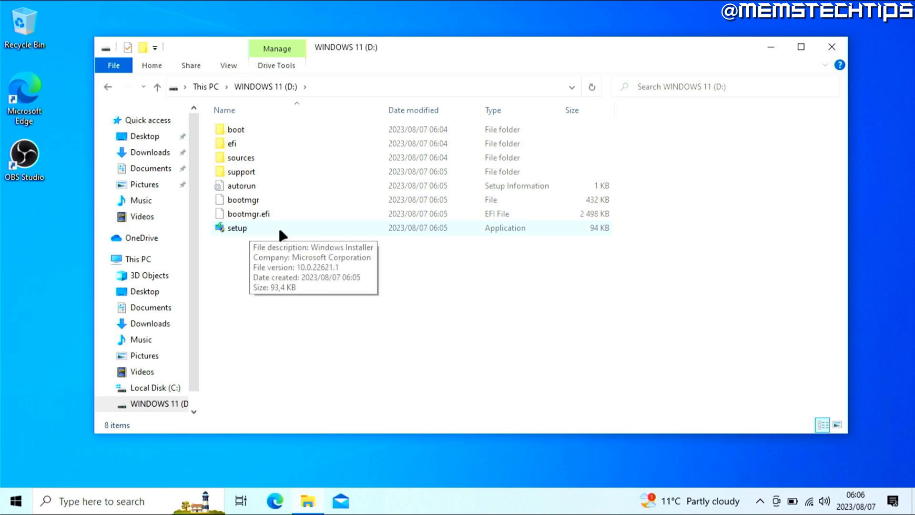
left_click(238, 228)
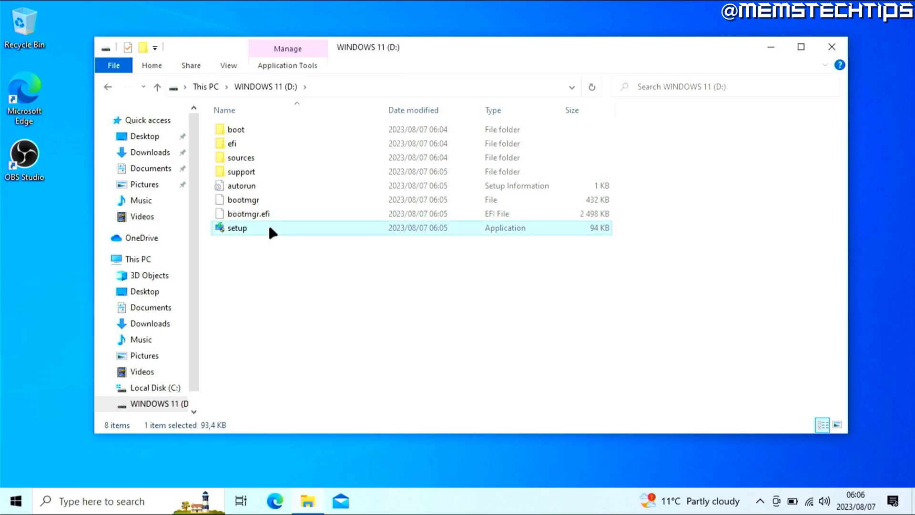
- Launch setup from the drive and allow it through the UAC prompt
double_click(238, 228)
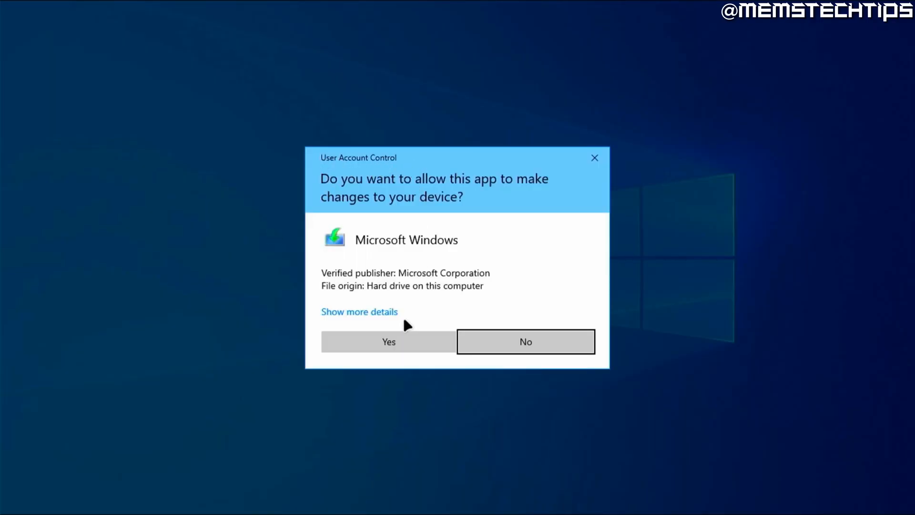
left_click(388, 341)
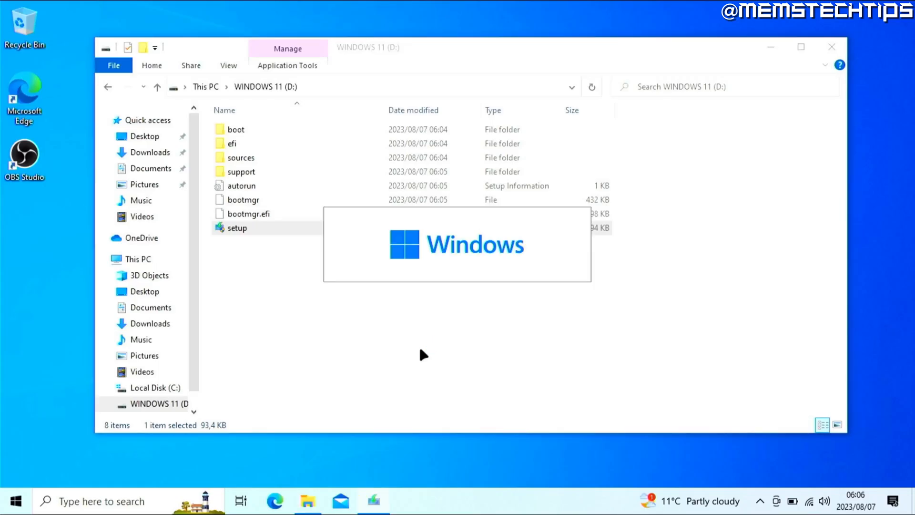
double_click(237, 228)
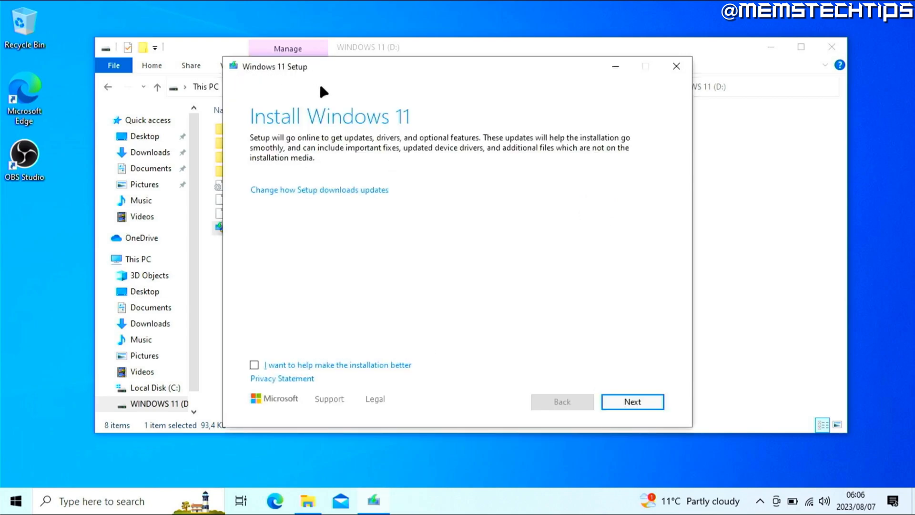
mouse_move(242, 188)
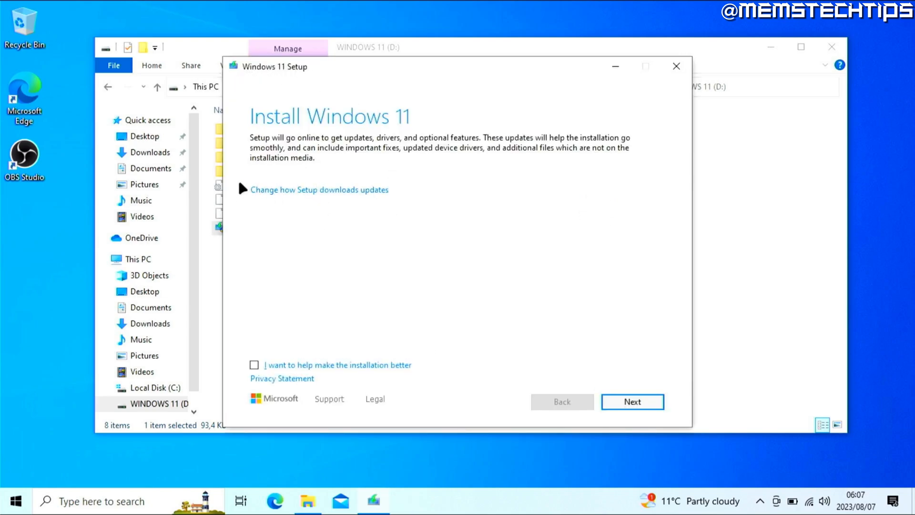
mouse_move(363, 195)
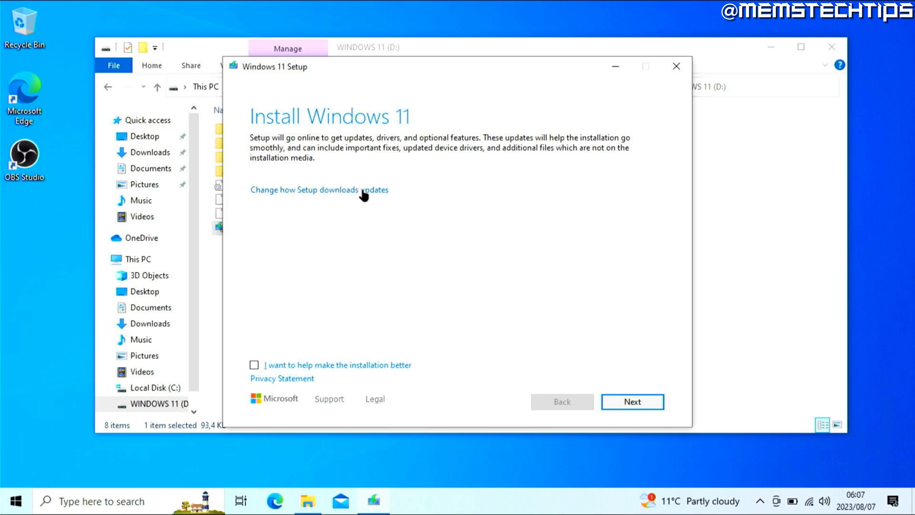
- Set Setup's update download option to 'Not right now' and continue to the license terms
left_click(320, 189)
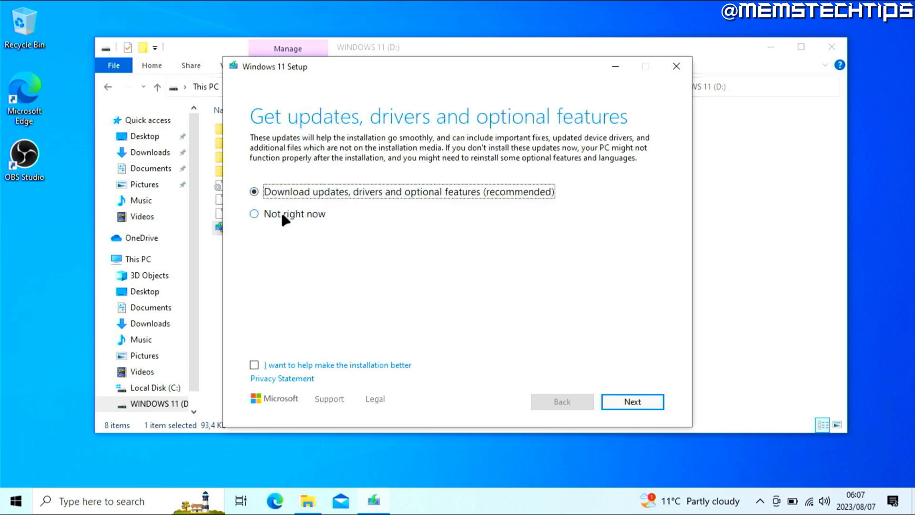
left_click(255, 213)
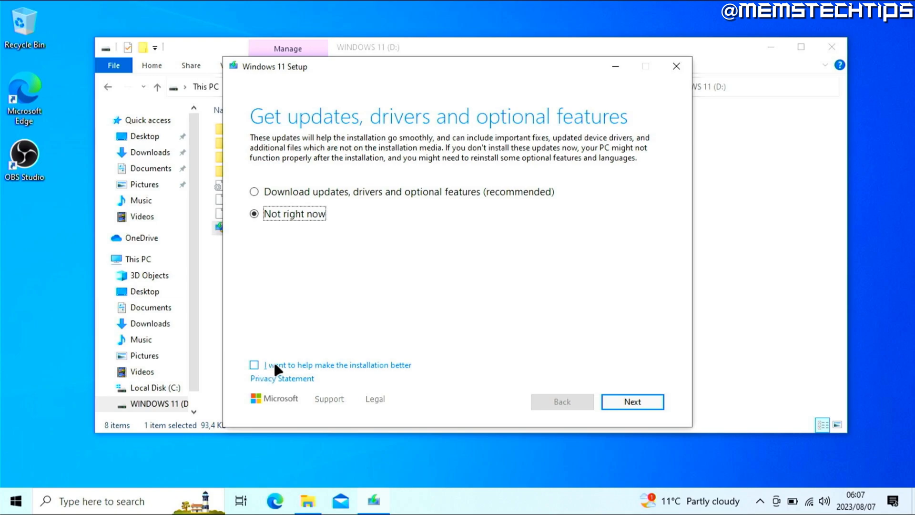
left_click(632, 401)
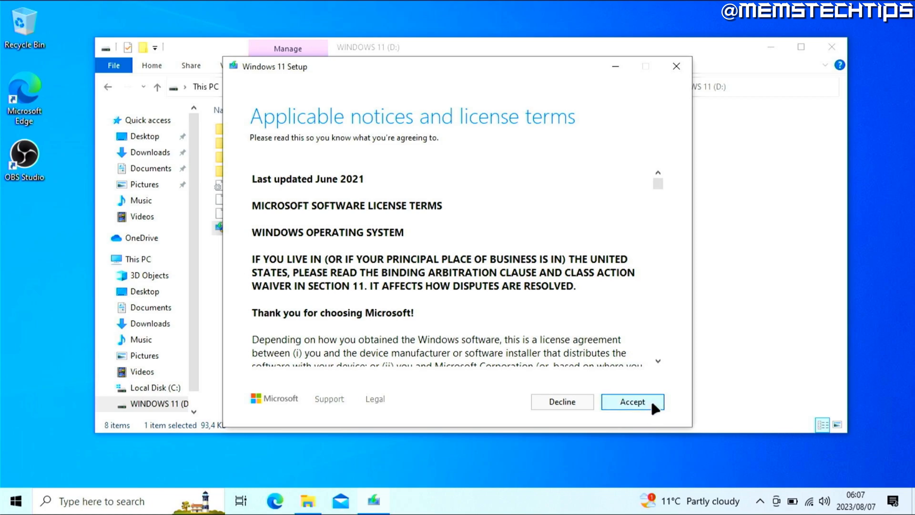
- Accept the license terms to reach the Ready to install summary keeping files and apps
left_click(631, 401)
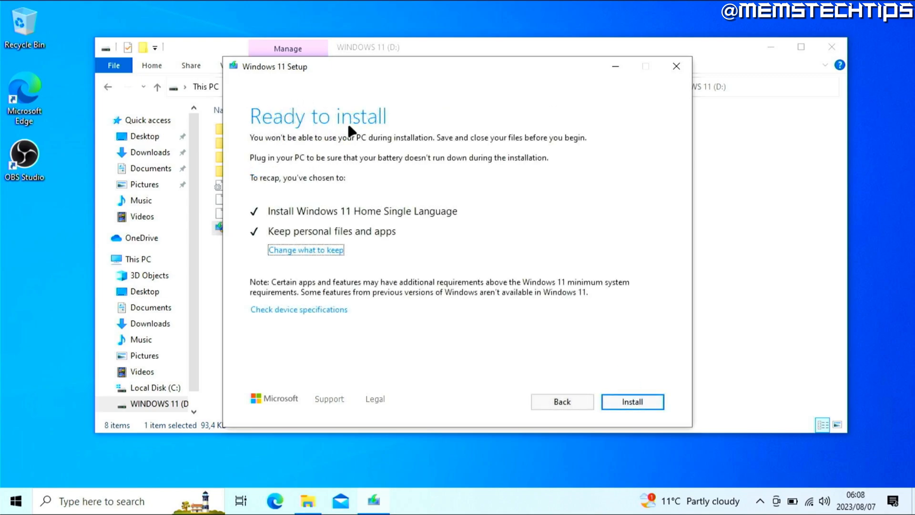
mouse_move(278, 223)
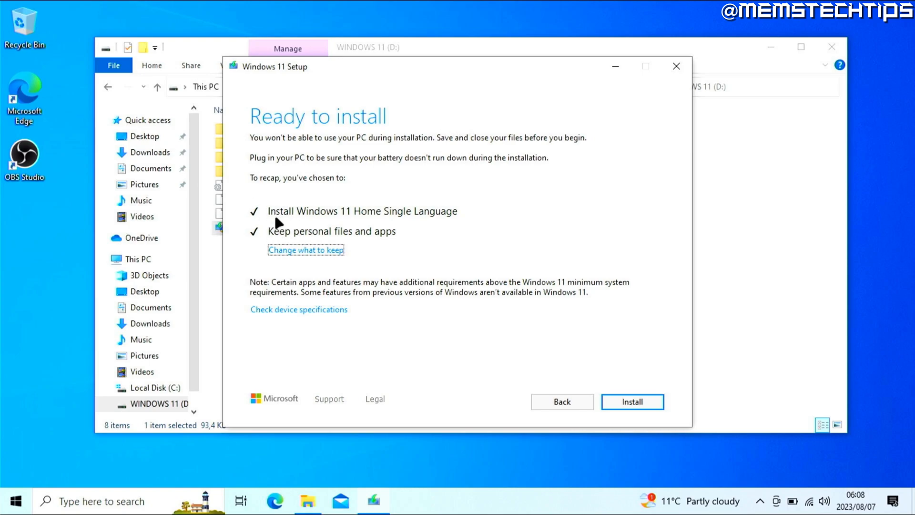
mouse_move(286, 225)
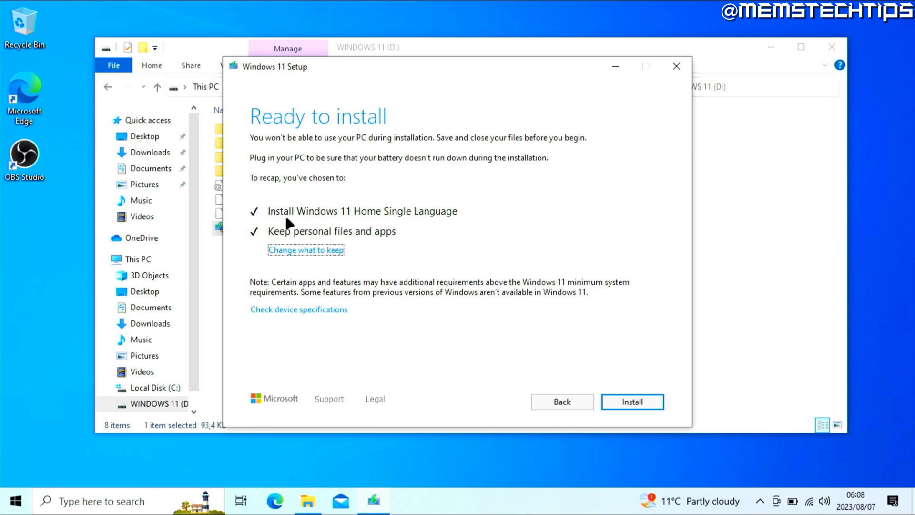
mouse_move(414, 246)
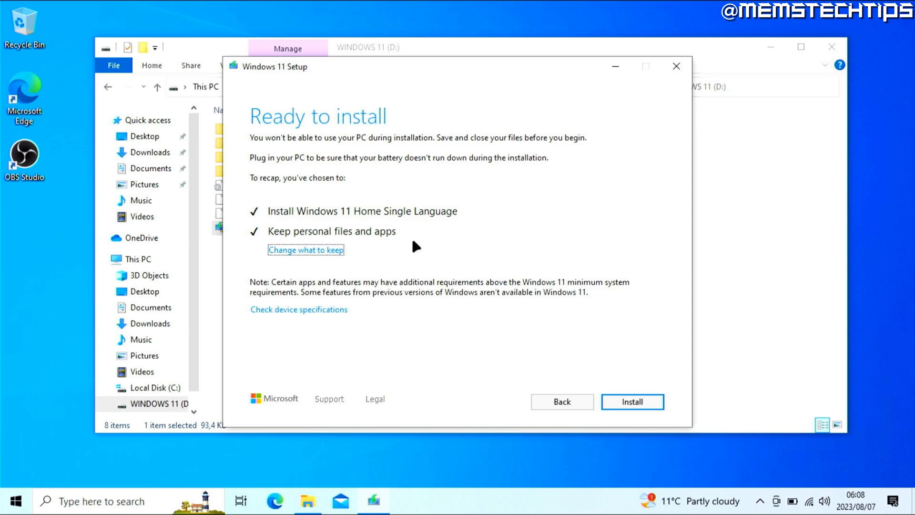
mouse_move(269, 245)
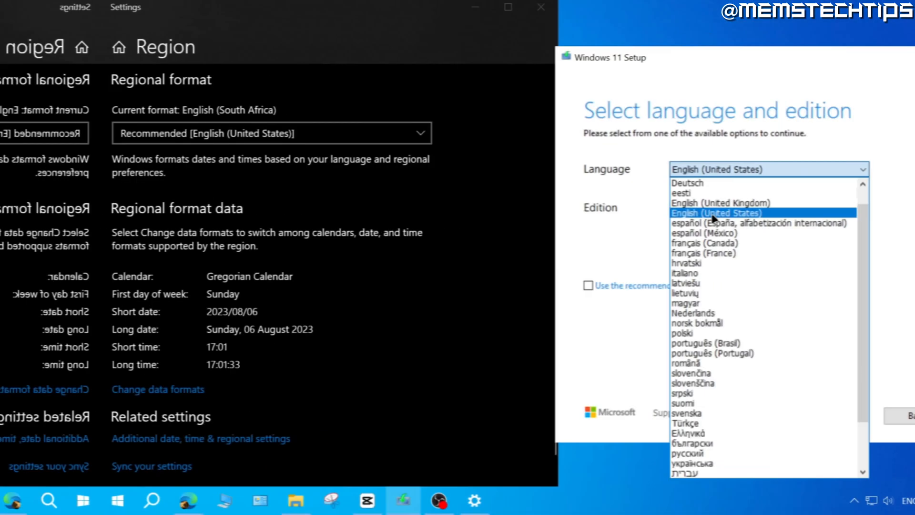
mouse_move(686, 203)
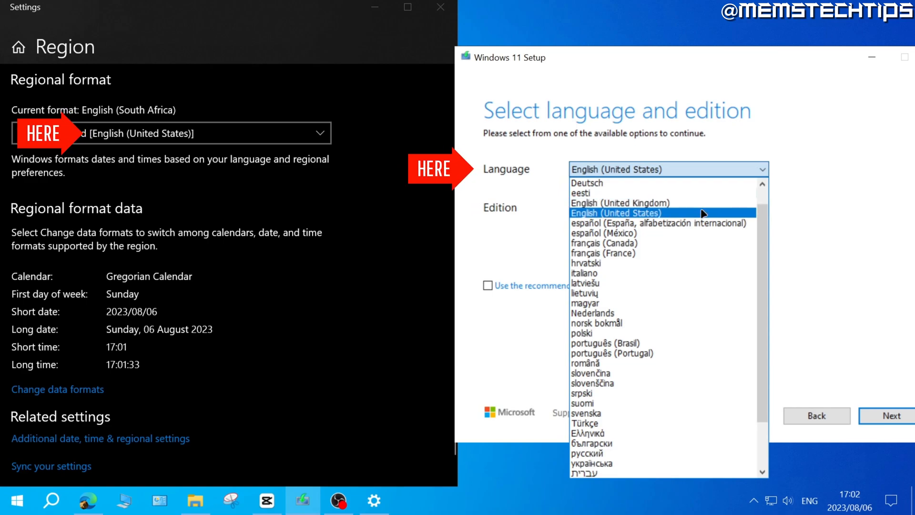
left_click(614, 213)
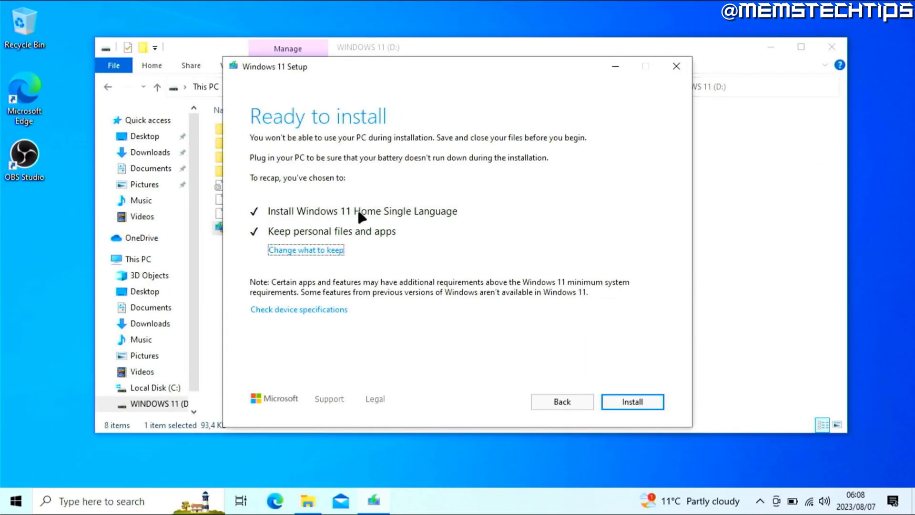
left_click(13, 501)
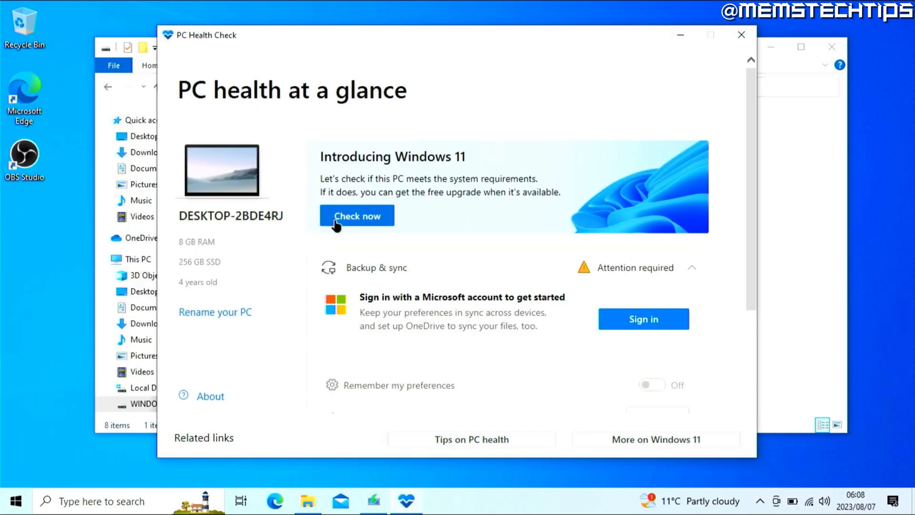
left_click(356, 215)
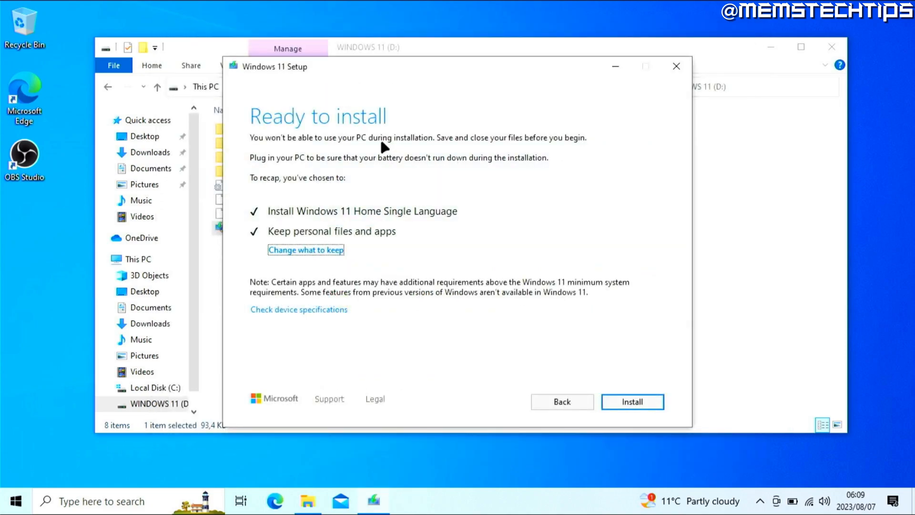
mouse_move(295, 198)
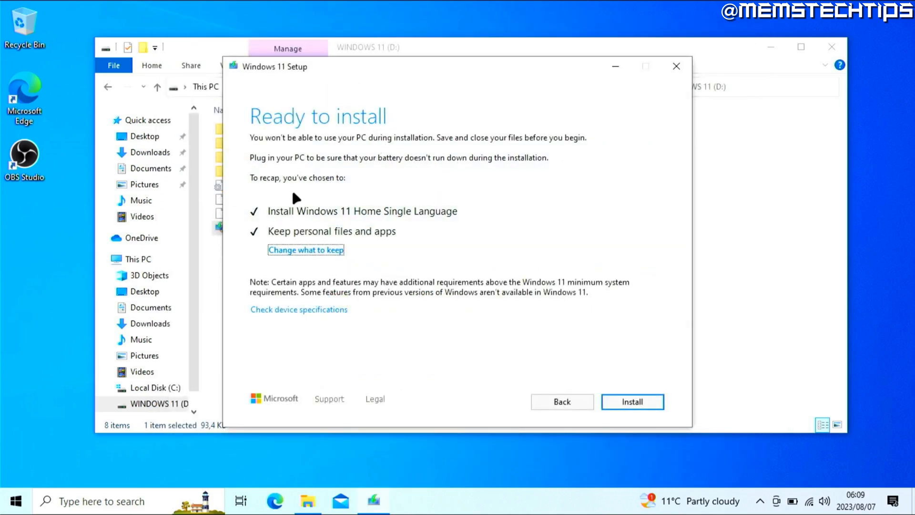
mouse_move(269, 223)
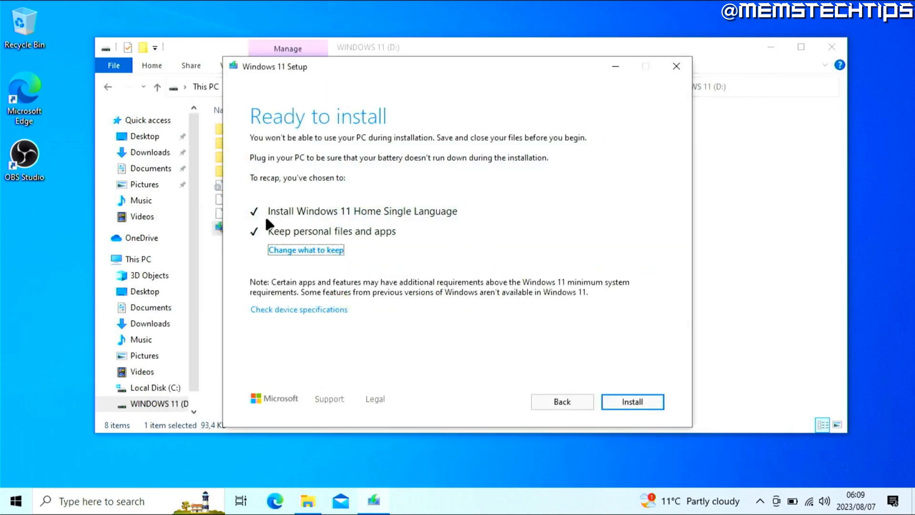
mouse_move(533, 232)
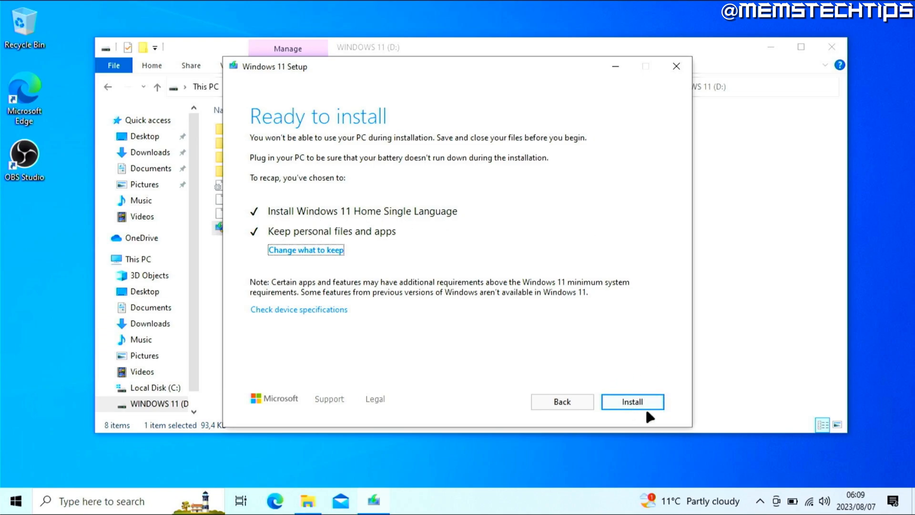
- Start installing Windows 11 Home Single Language, keeping personal files and apps
left_click(630, 401)
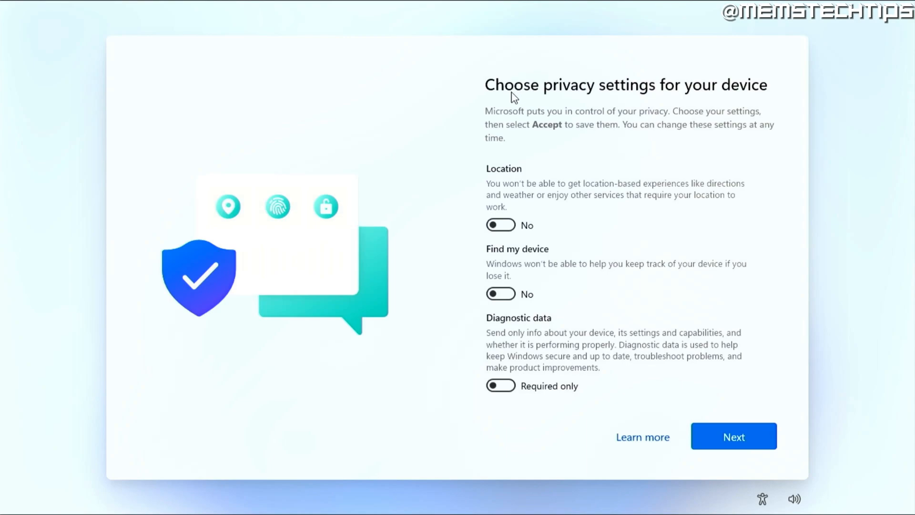
mouse_move(727, 150)
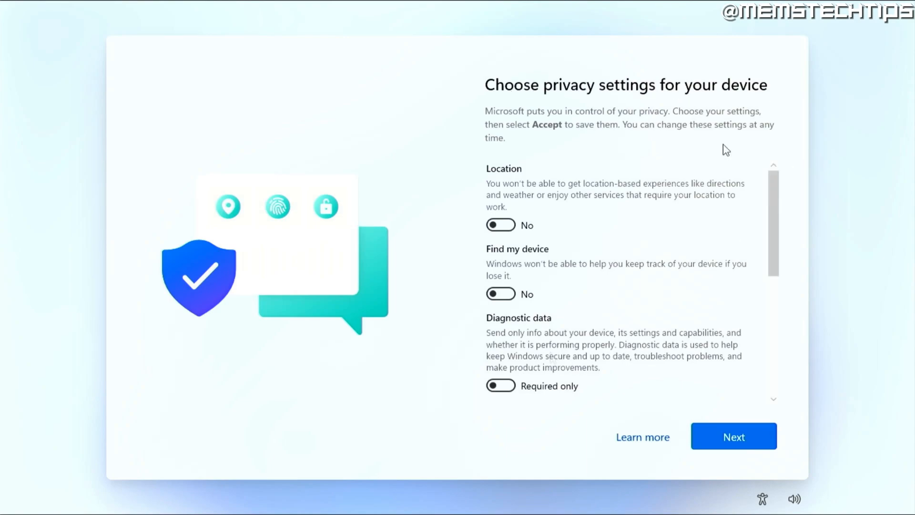
scroll("down", 3)
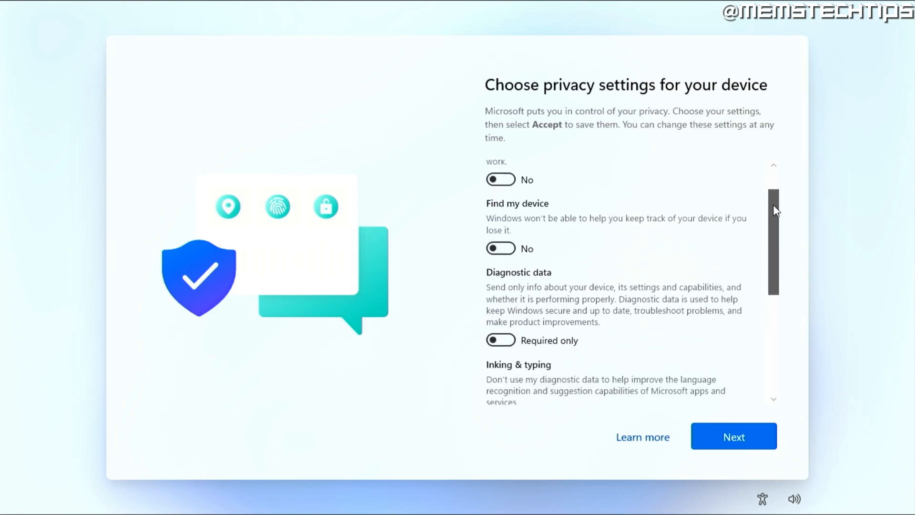
scroll("down", 3)
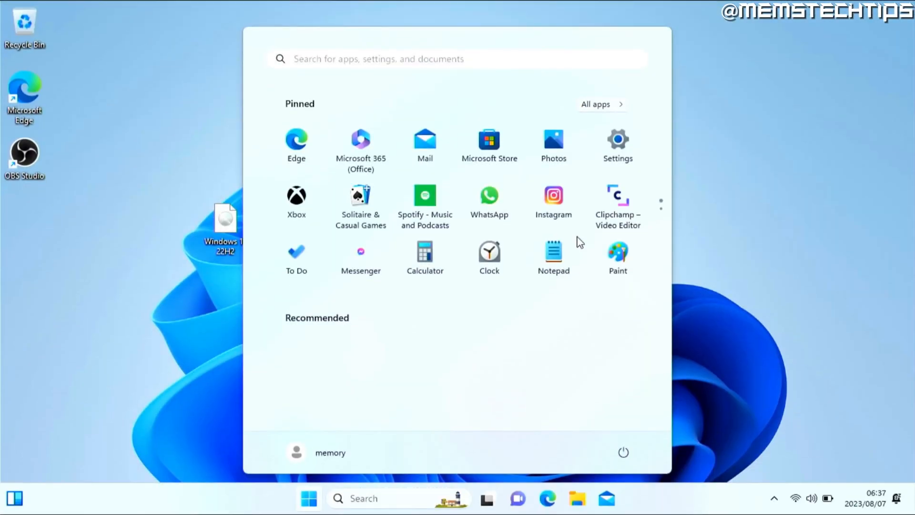
mouse_move(416, 440)
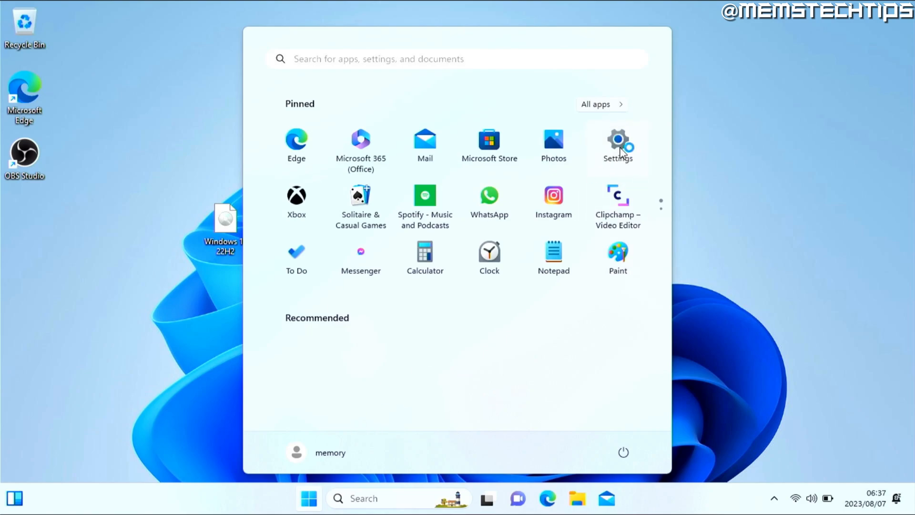
- Go to the Windows Update page in Settings
left_click(618, 145)
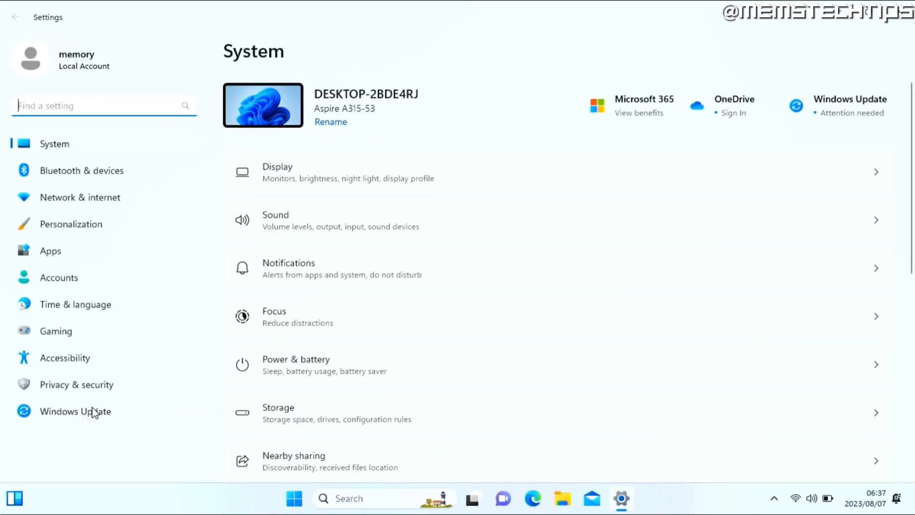
left_click(76, 411)
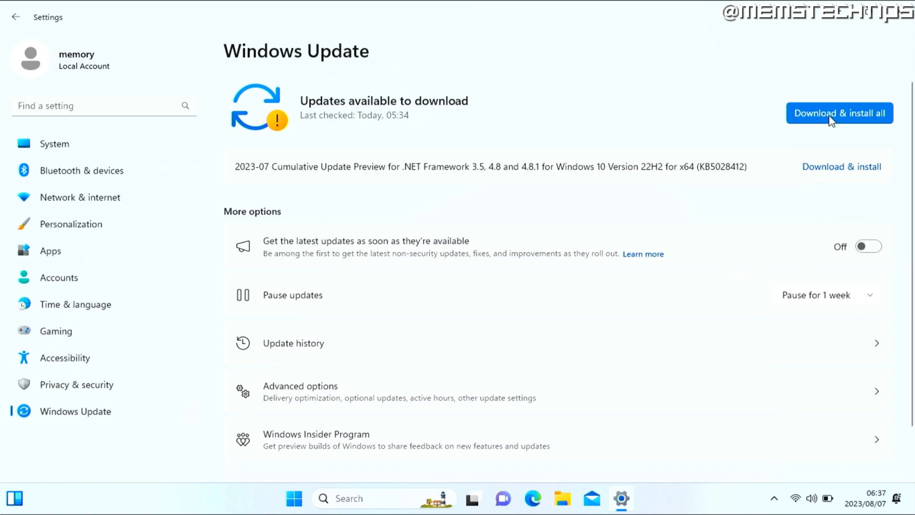
mouse_move(838, 109)
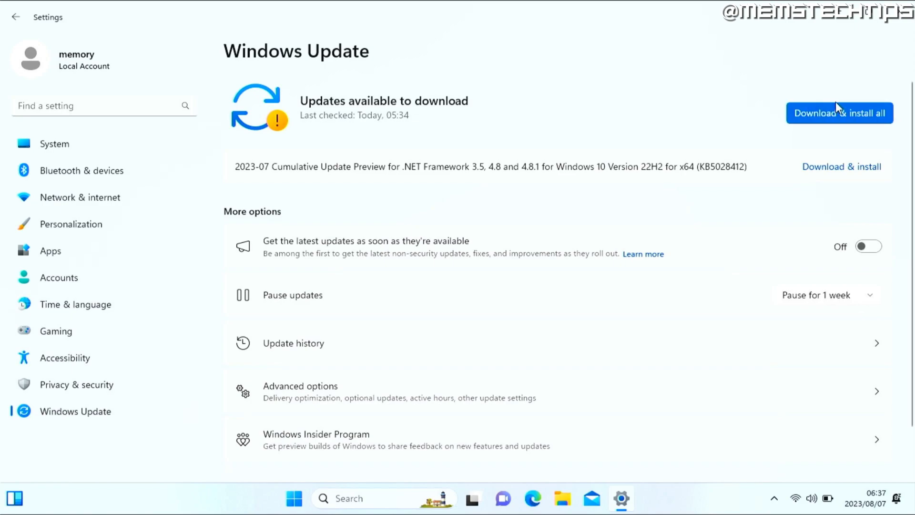
mouse_move(801, 321)
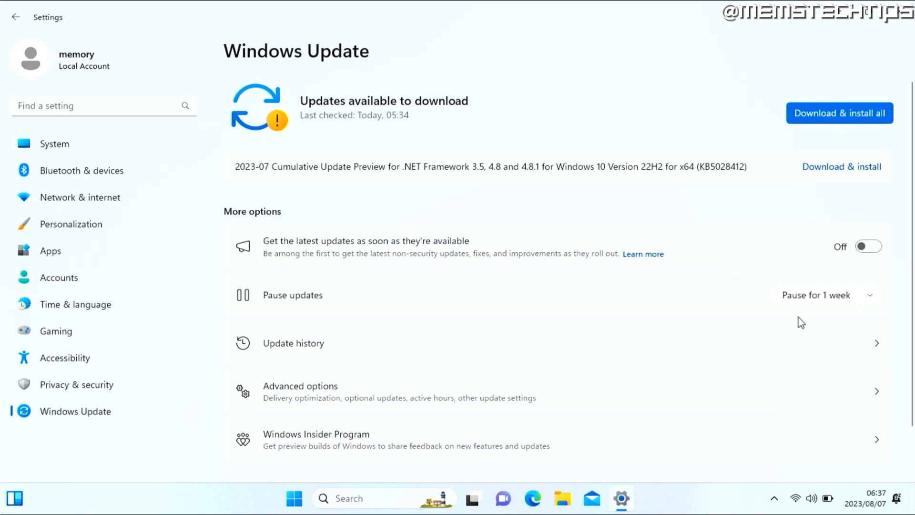
- Pause updates for one week, resume them, then check for new updates
left_click(816, 295)
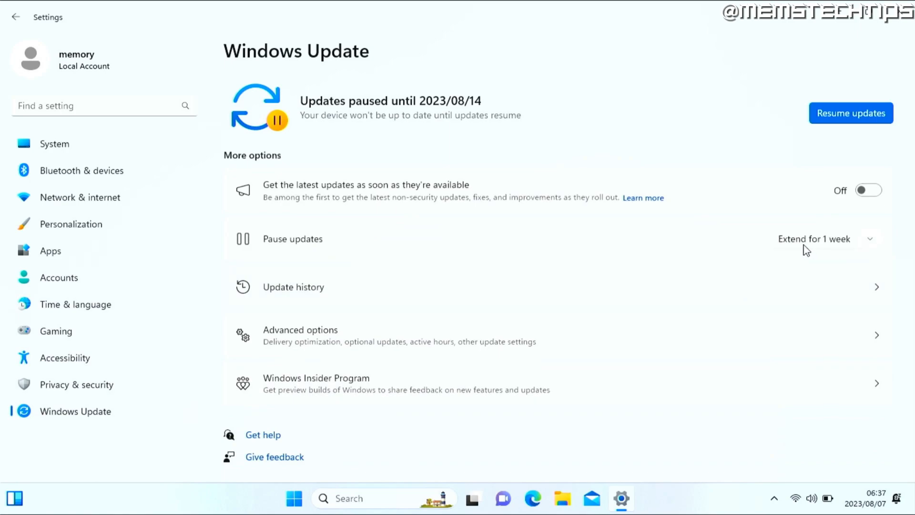
mouse_move(797, 245)
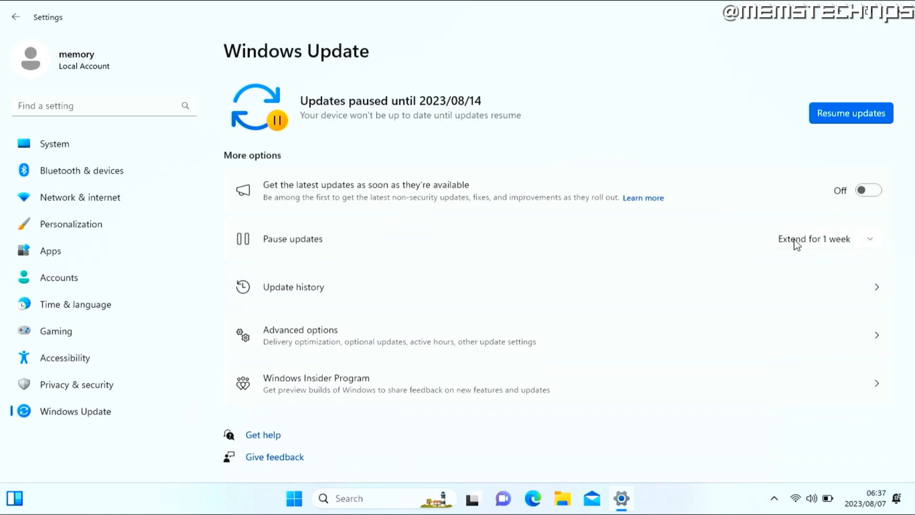
left_click(850, 112)
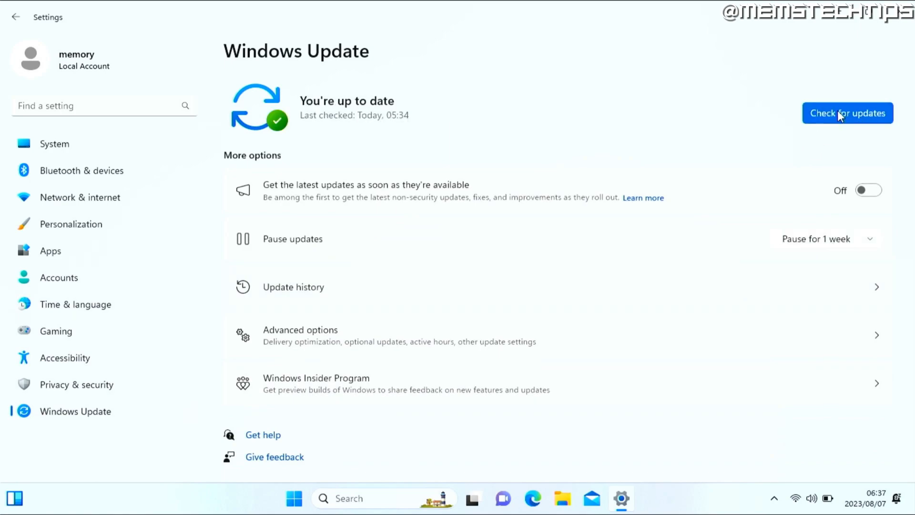
left_click(847, 113)
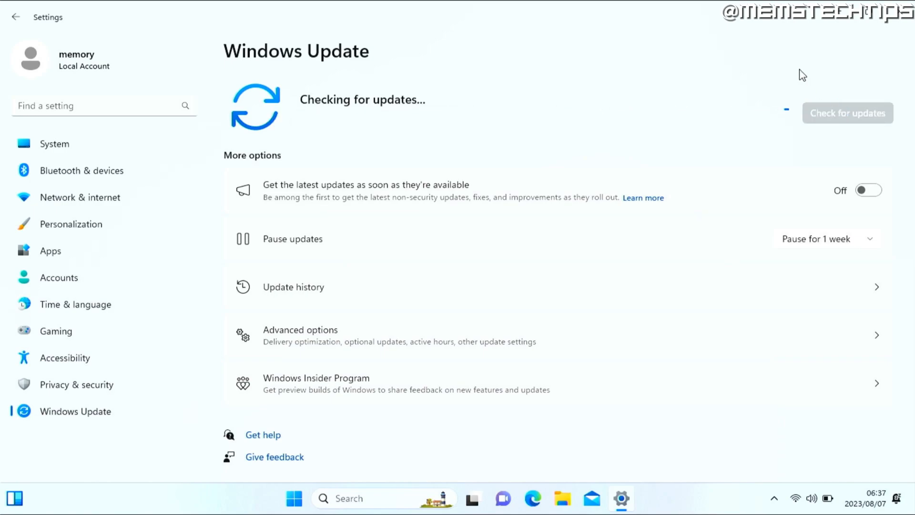